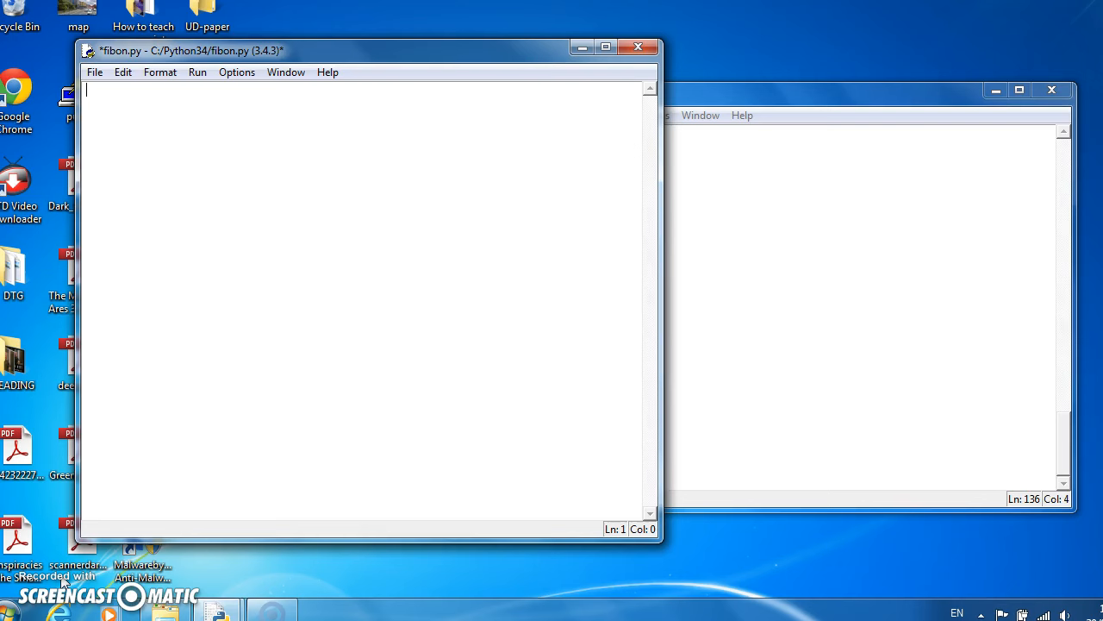
- Write the header comment '# PROGRAM FibonacciNumbers:' at the top of fibon.py
type("#")
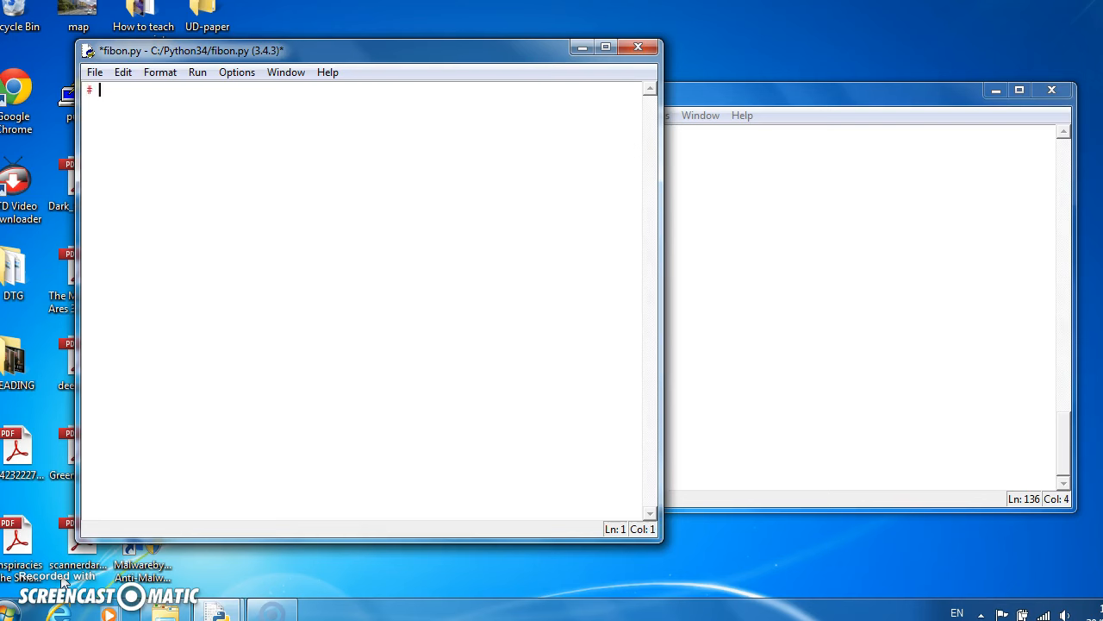
type("PROGRAM F")
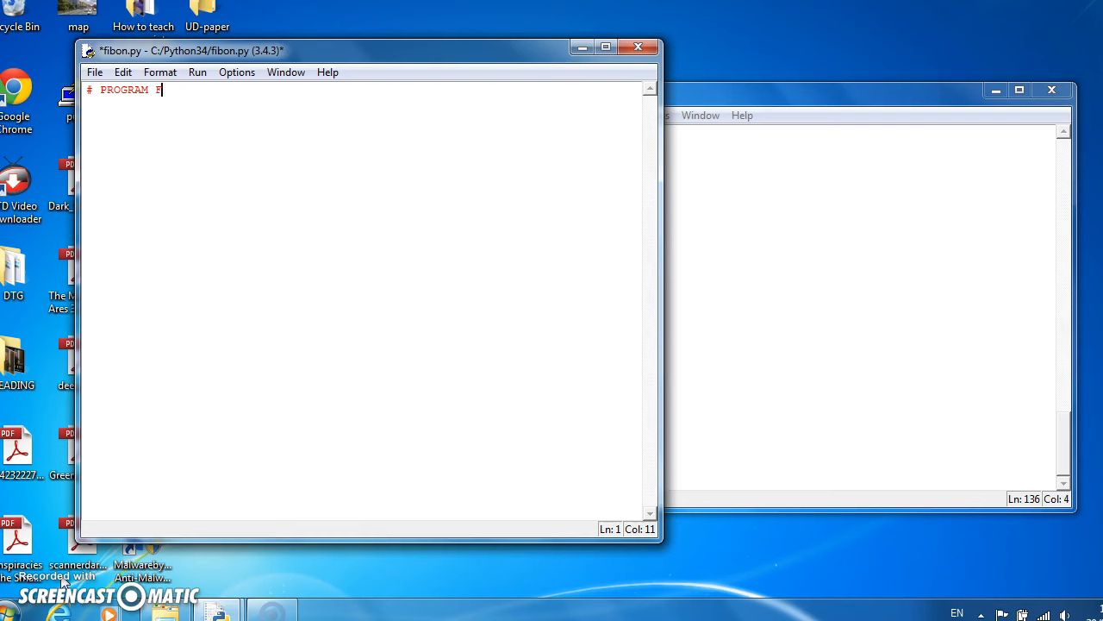
type("ibona")
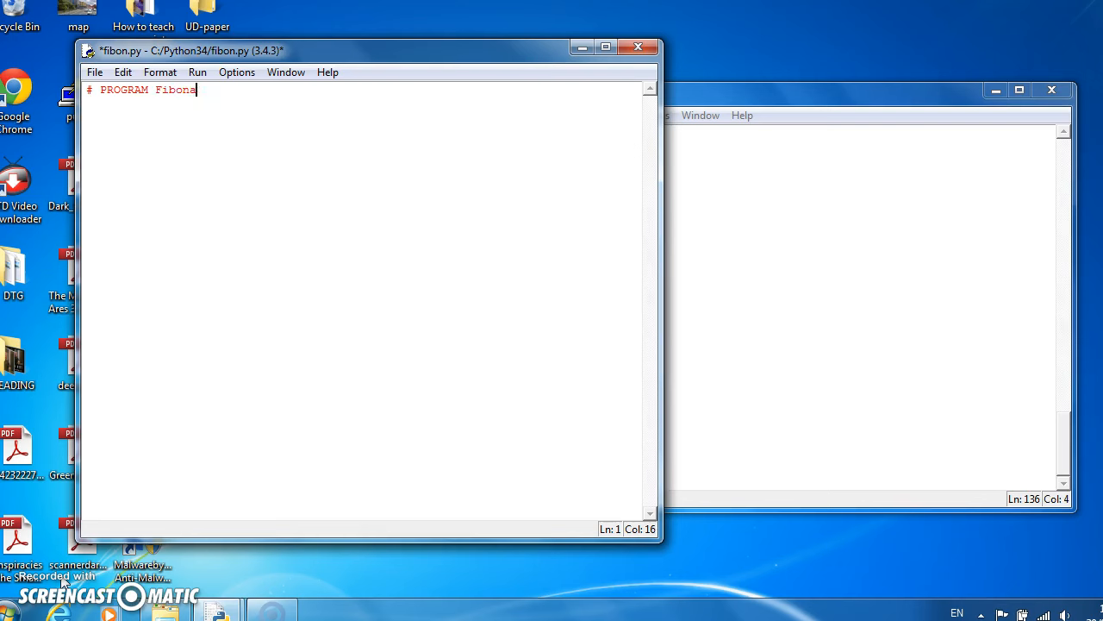
type("cciNumber:")
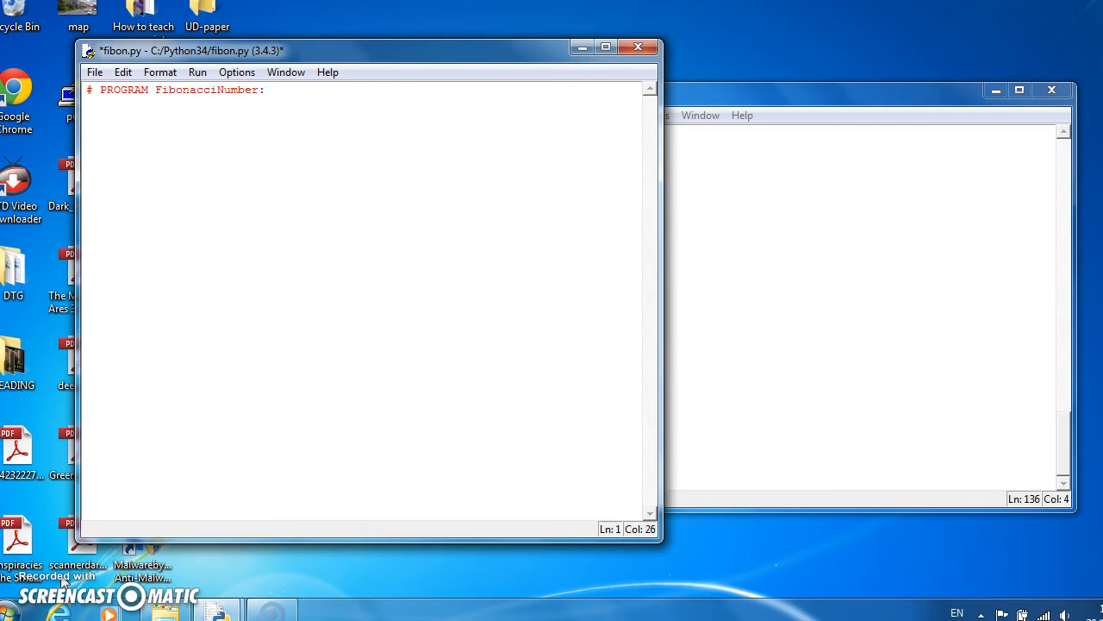
type("s")
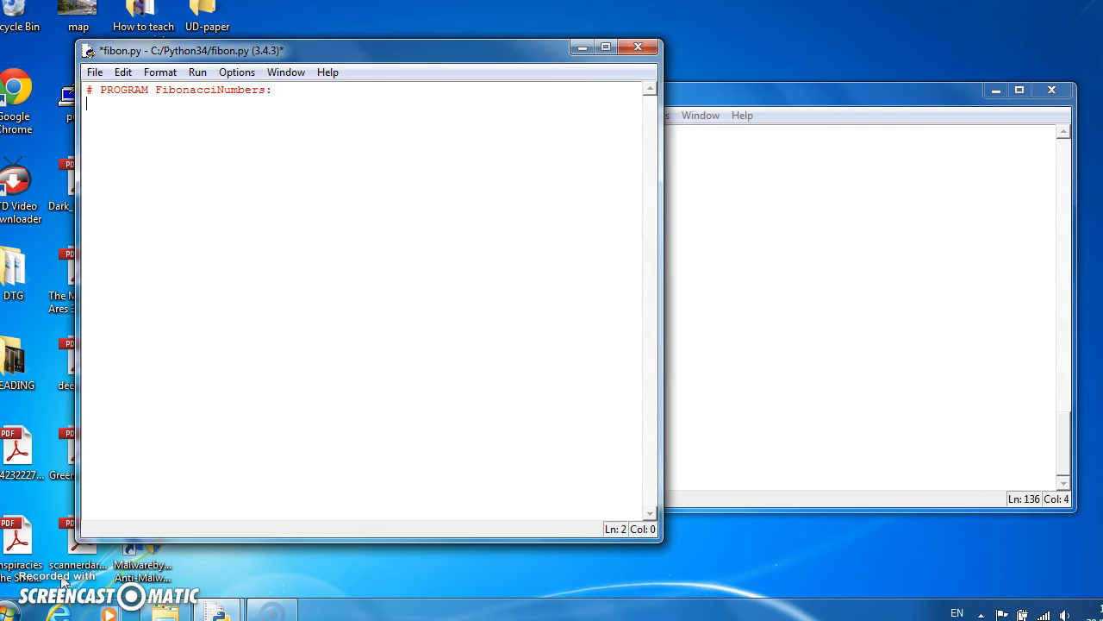
- Add line 2: a = int(input("Please input value: ")) to read an integer from the user
type("a =")
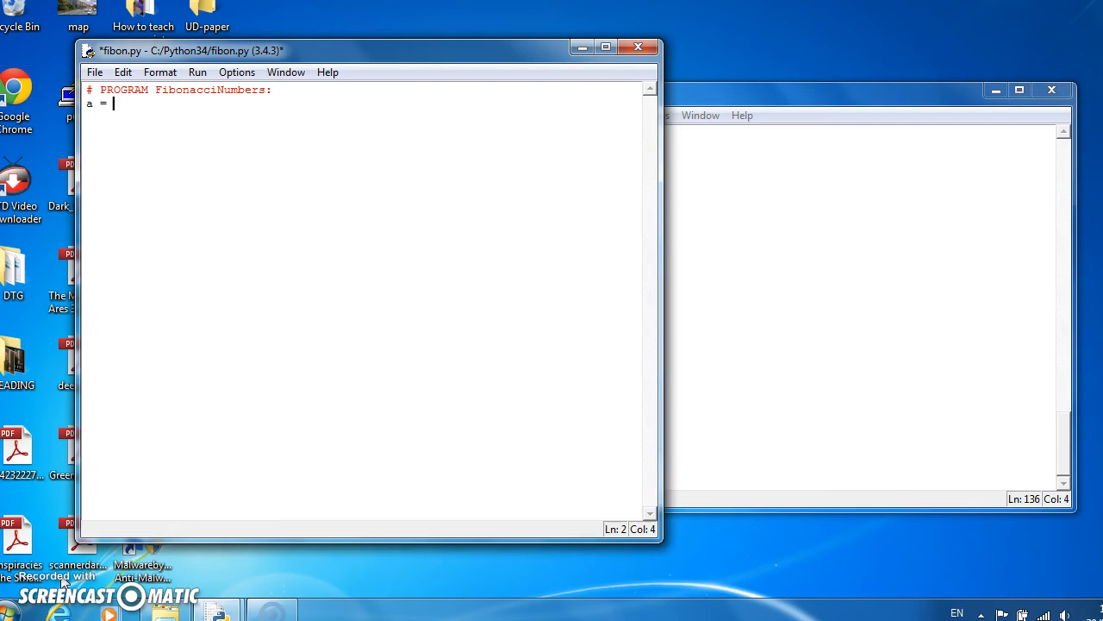
type("int(")
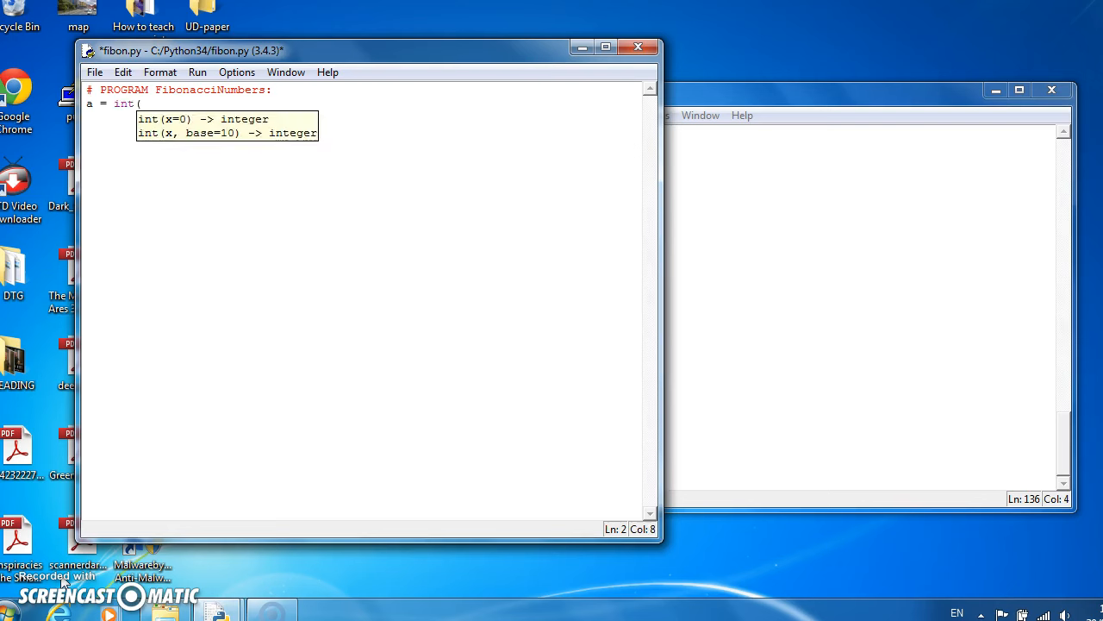
type("input")
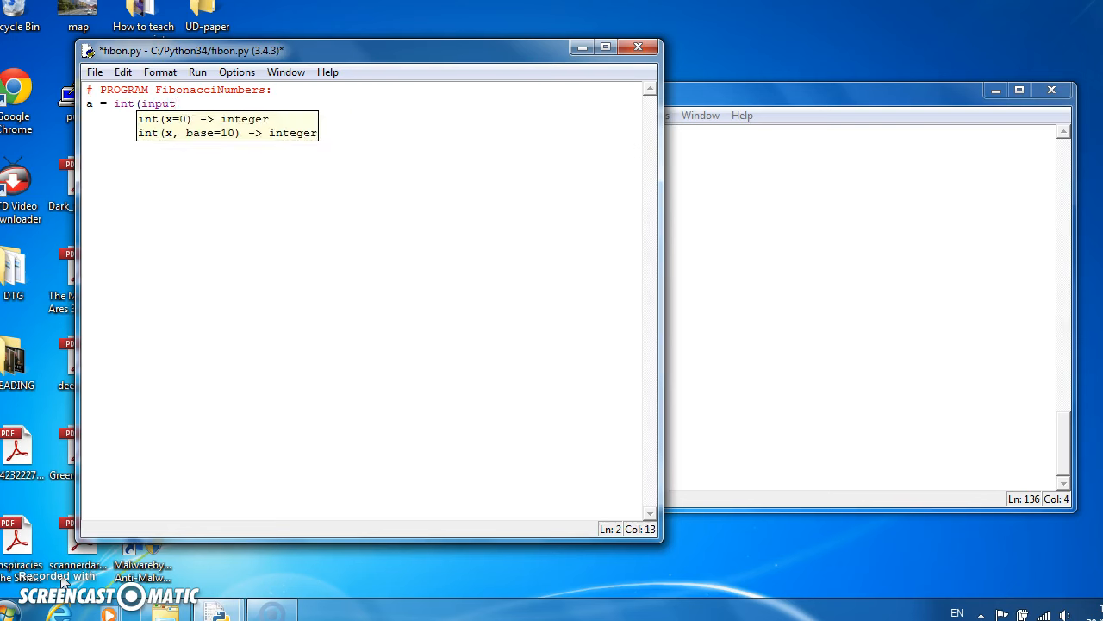
type("\"Pleas")
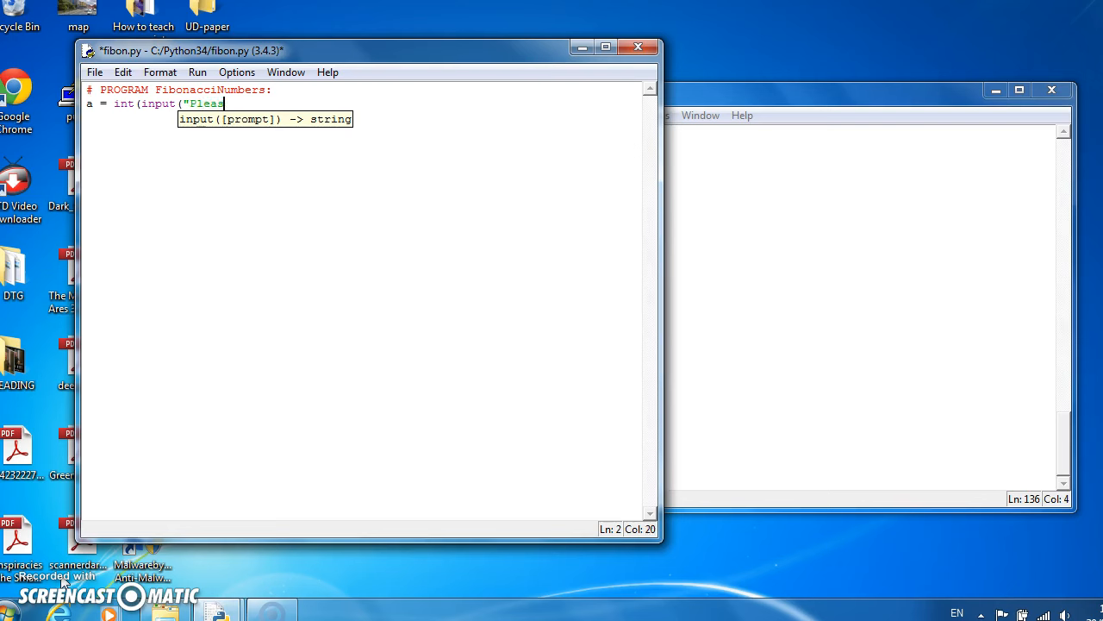
type("input v")
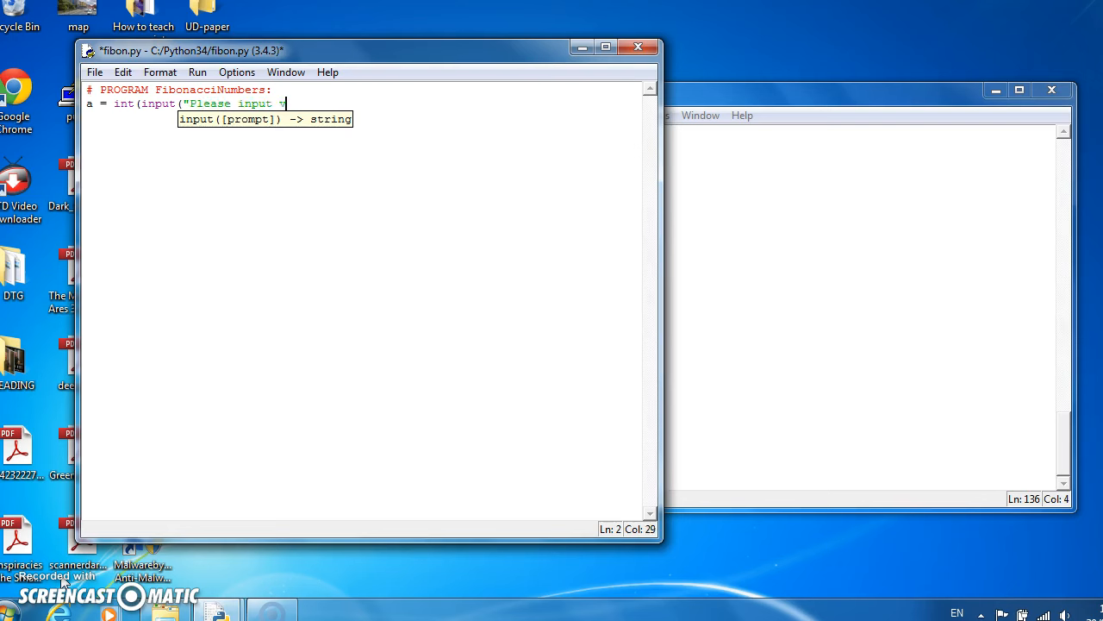
type("value")
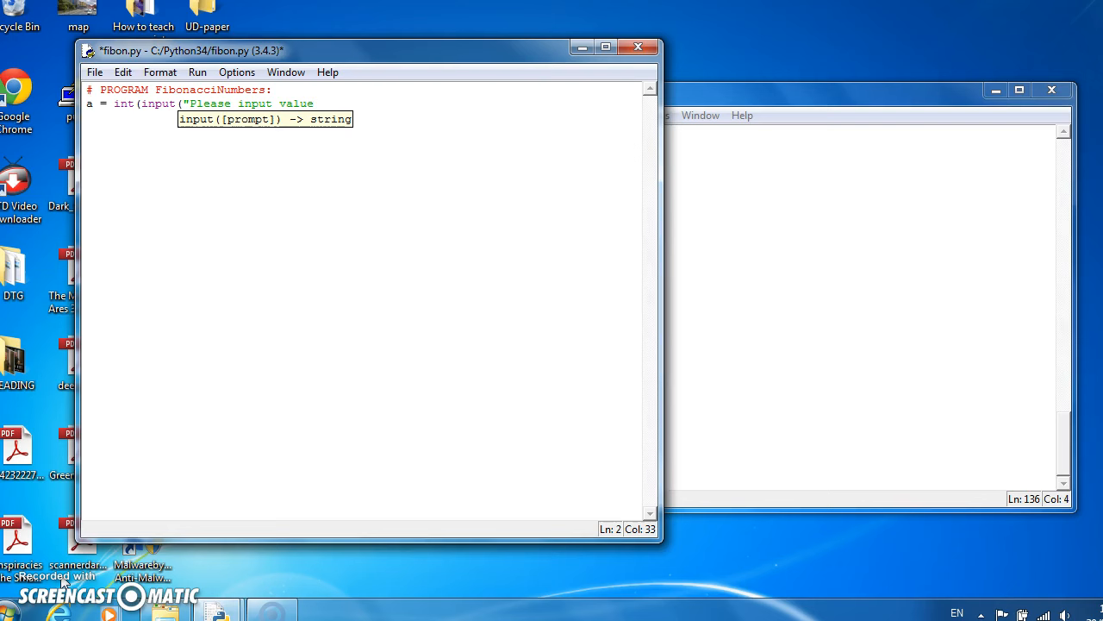
type(":")
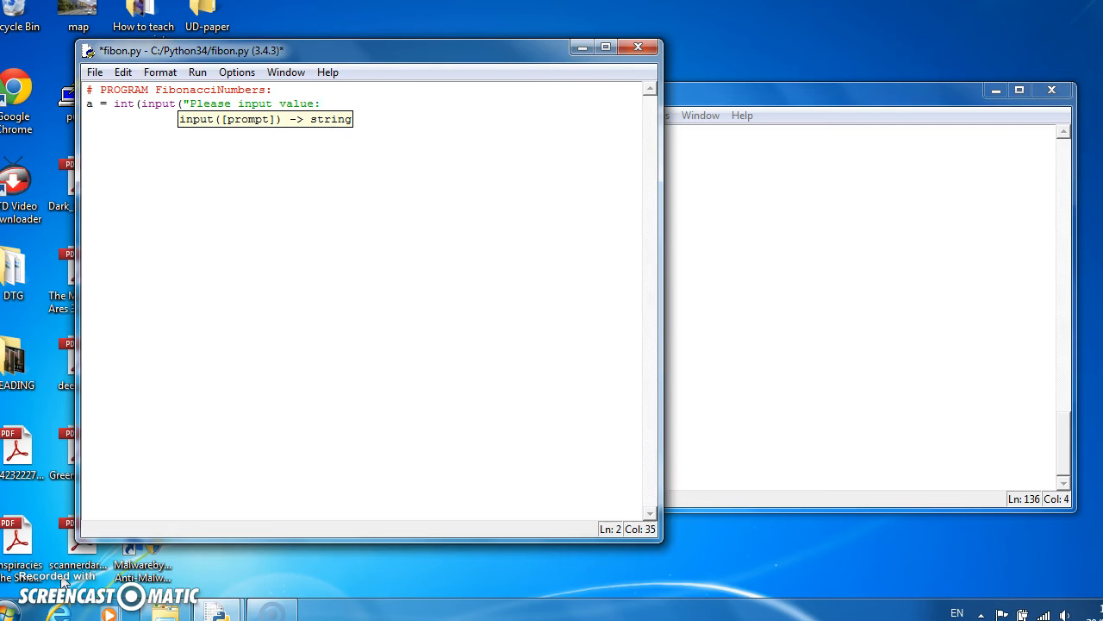
type("\")\")")
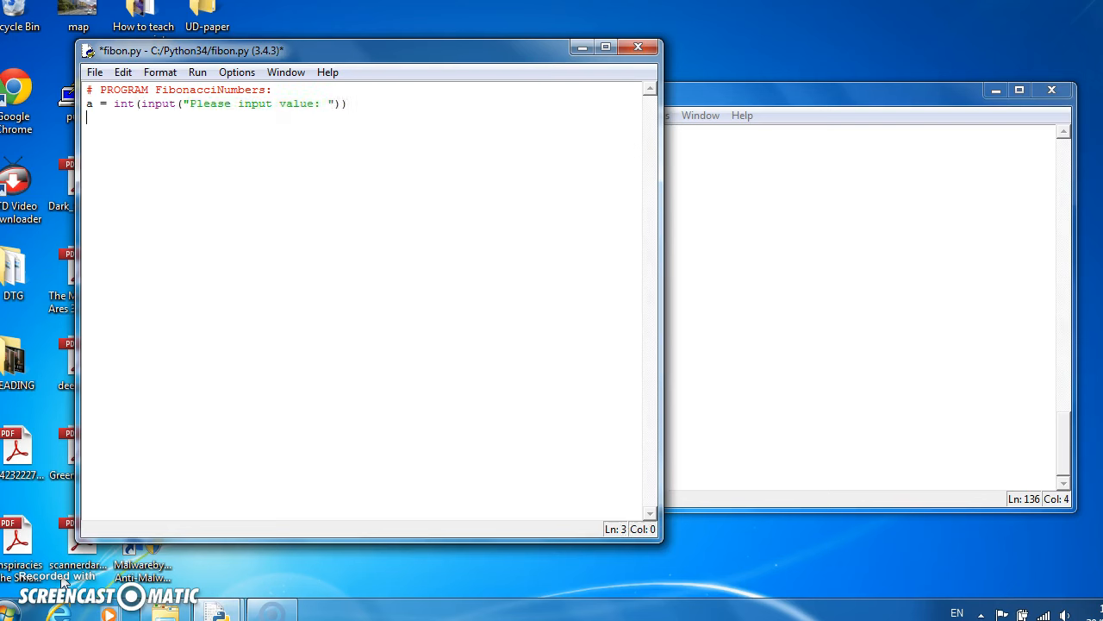
- Add FirstNum = 1 and SecondNum = 1 on separate lines as the starting values
type("Firs")
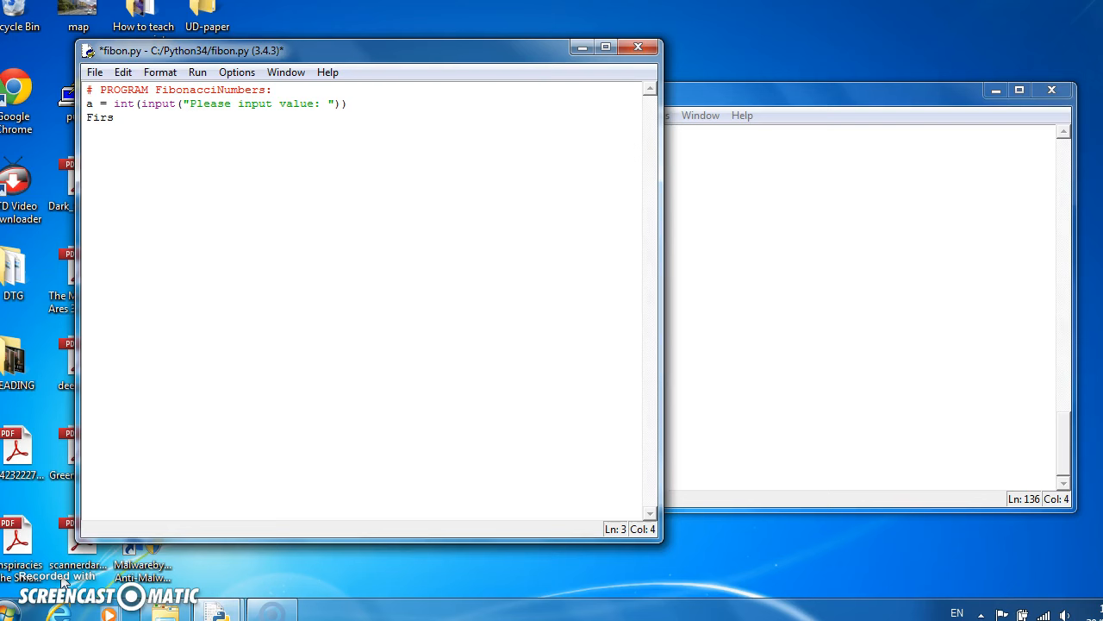
type("tNum = 1")
type("Sec")
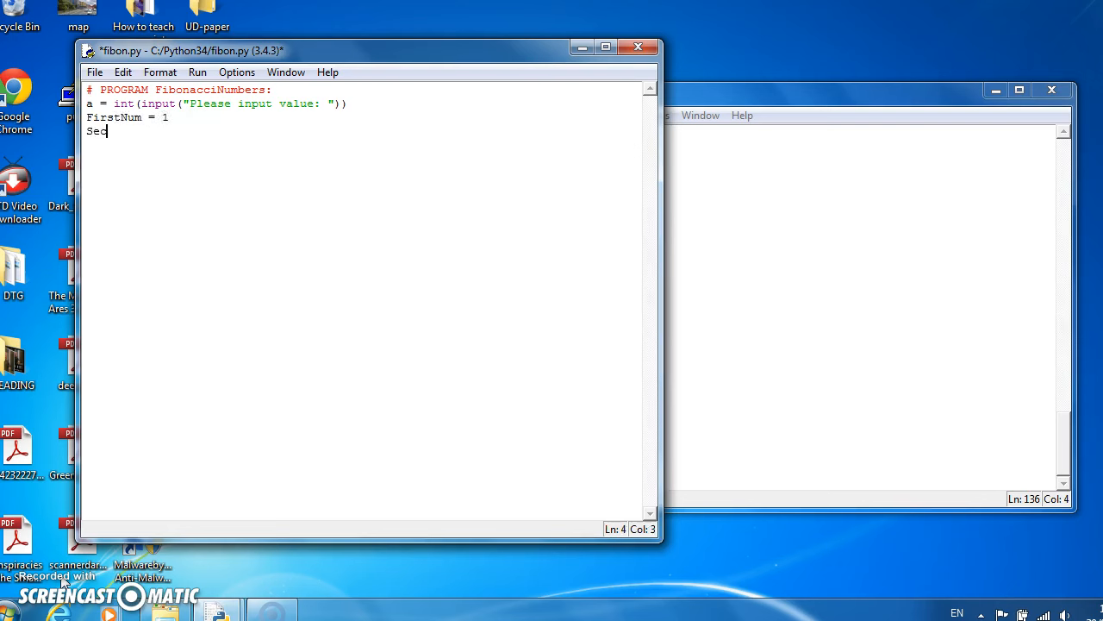
type("ondNum = 1")
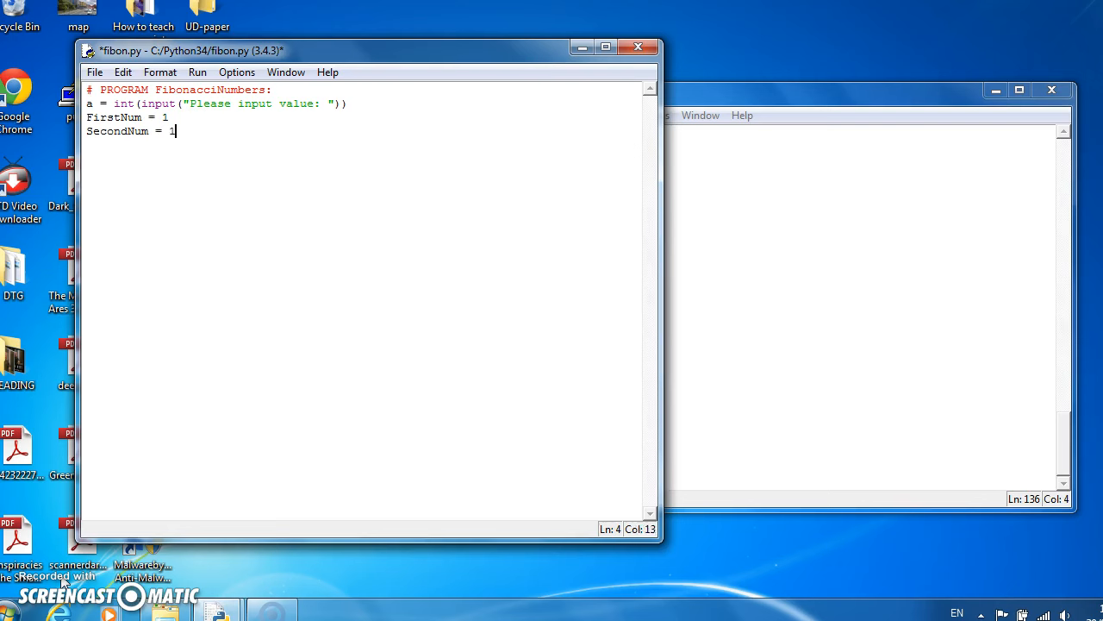
key("Return")
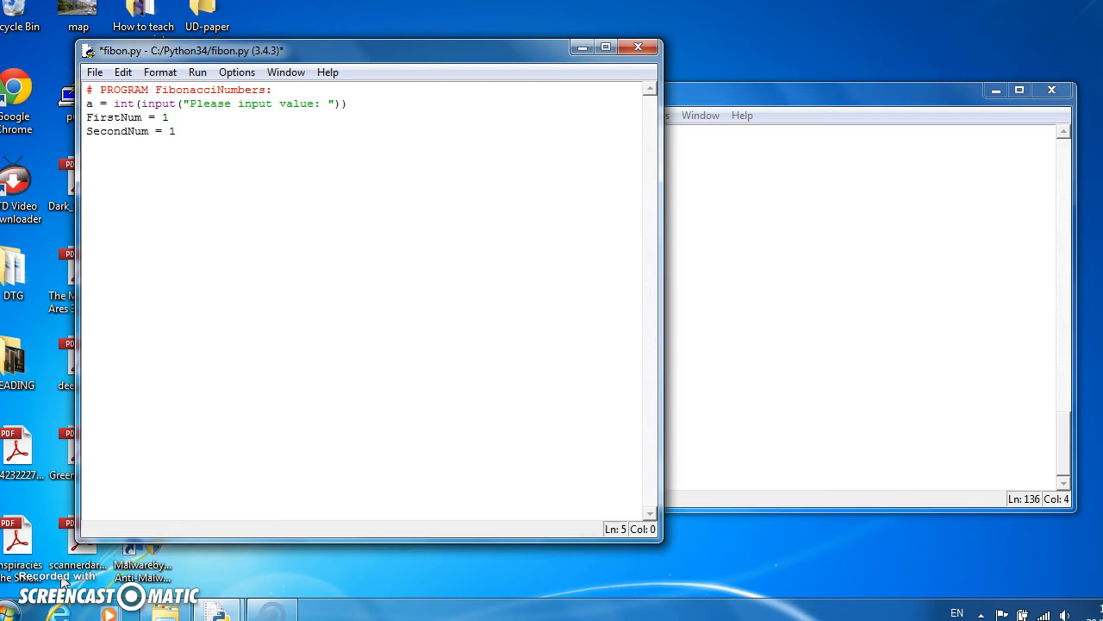
- Write the loop header while (a != 1): followed by a # DO comment
type("while")
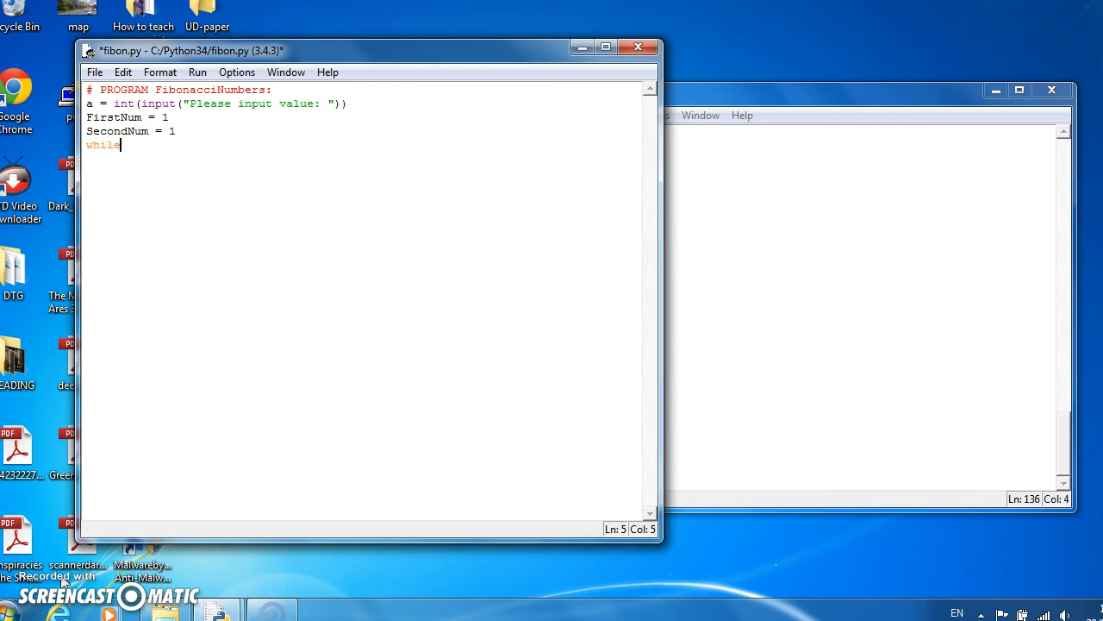
type("(")
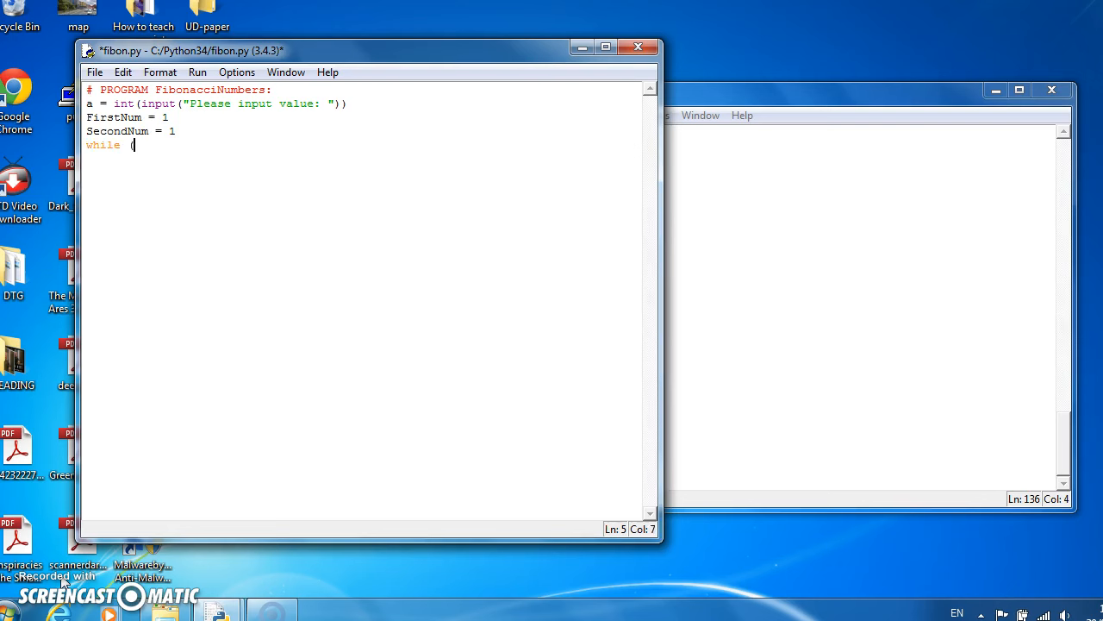
type("a !")
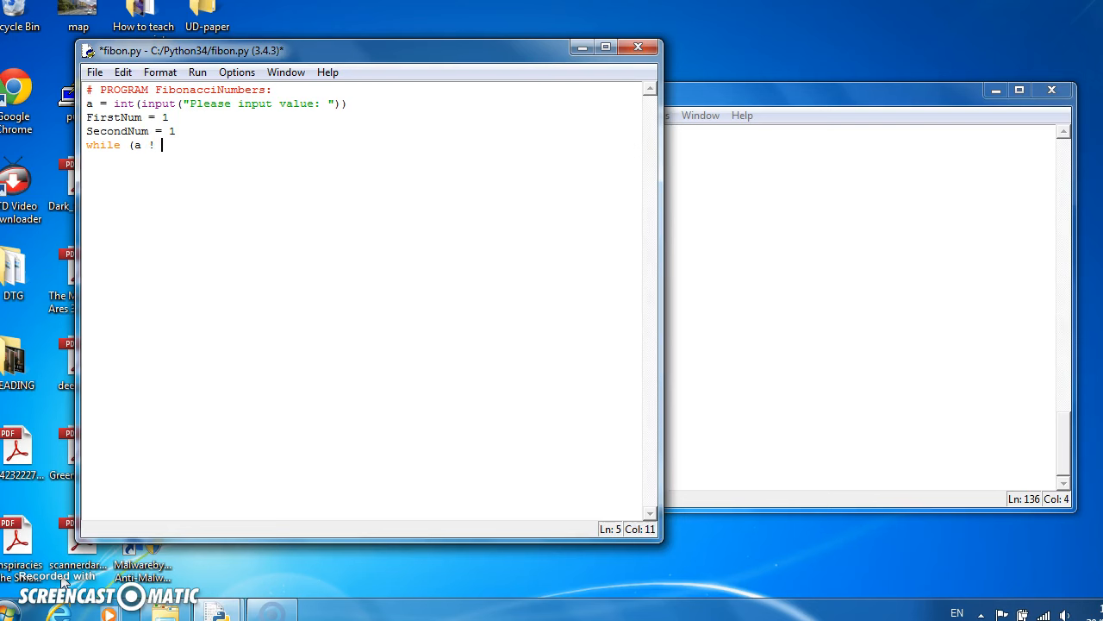
type("=")
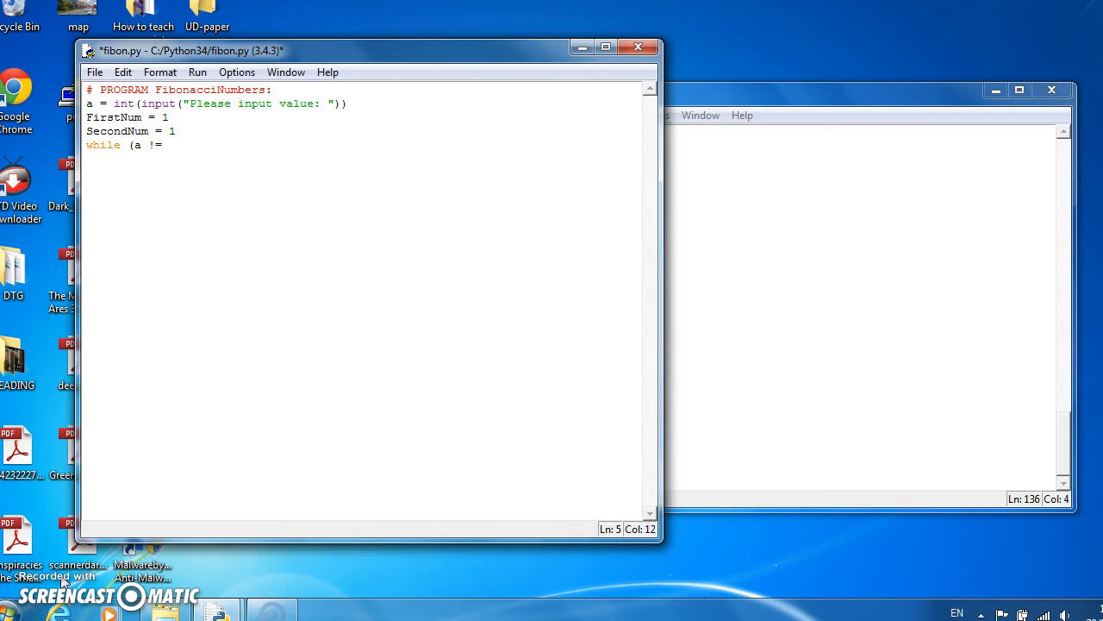
type("1):")
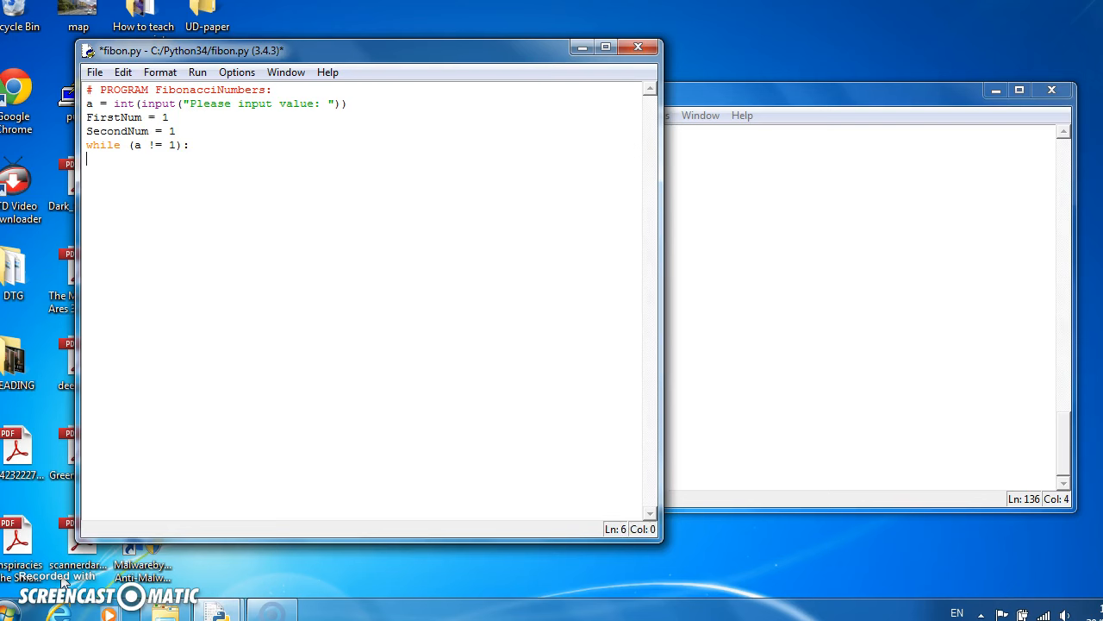
type("# DO")
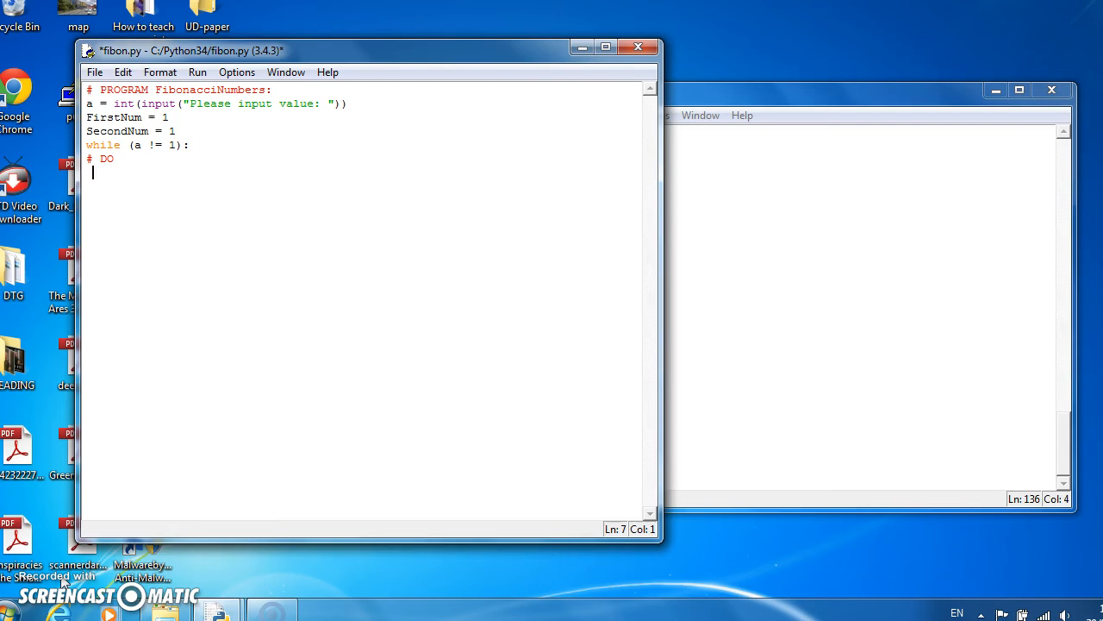
- Add the indented decrement a = a - 1, then # ENDWHILE and # END. comments
type("a = a")
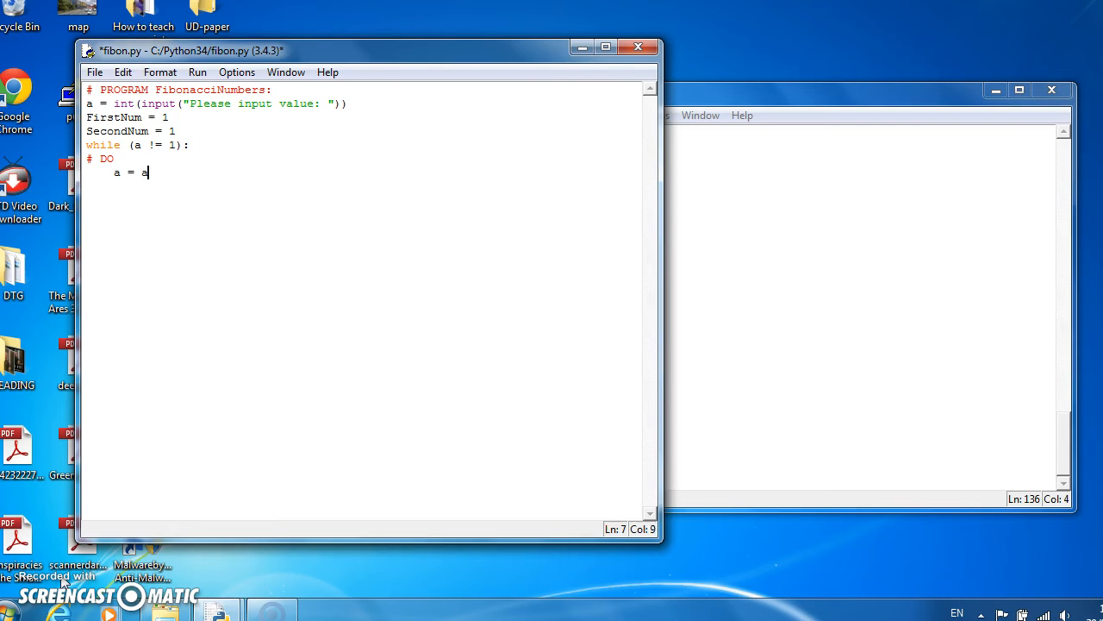
type("- 1")
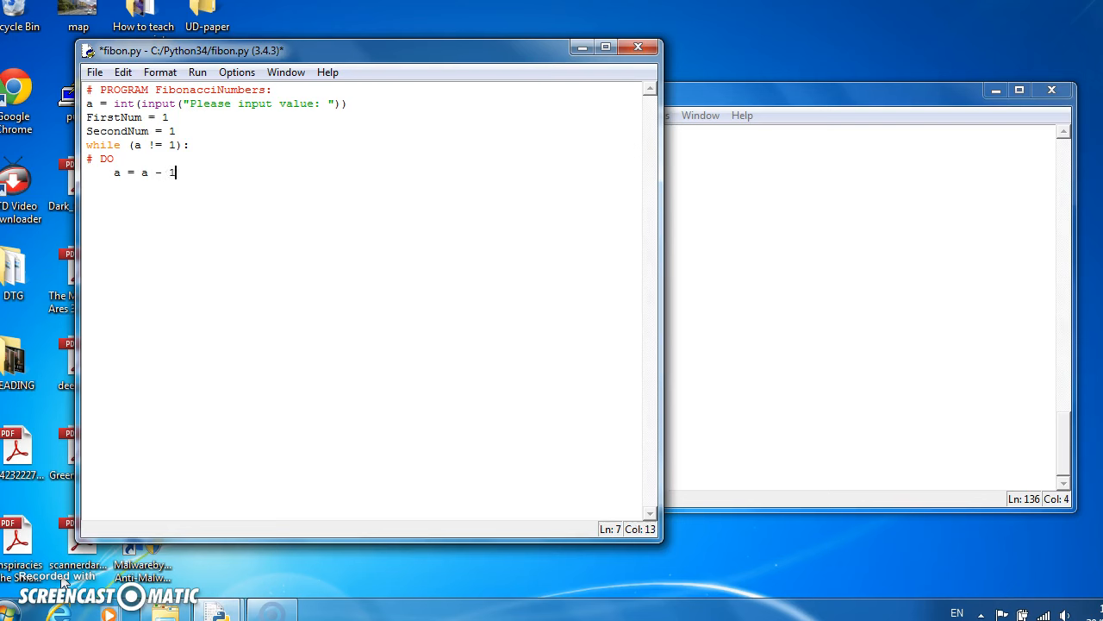
key("Return")
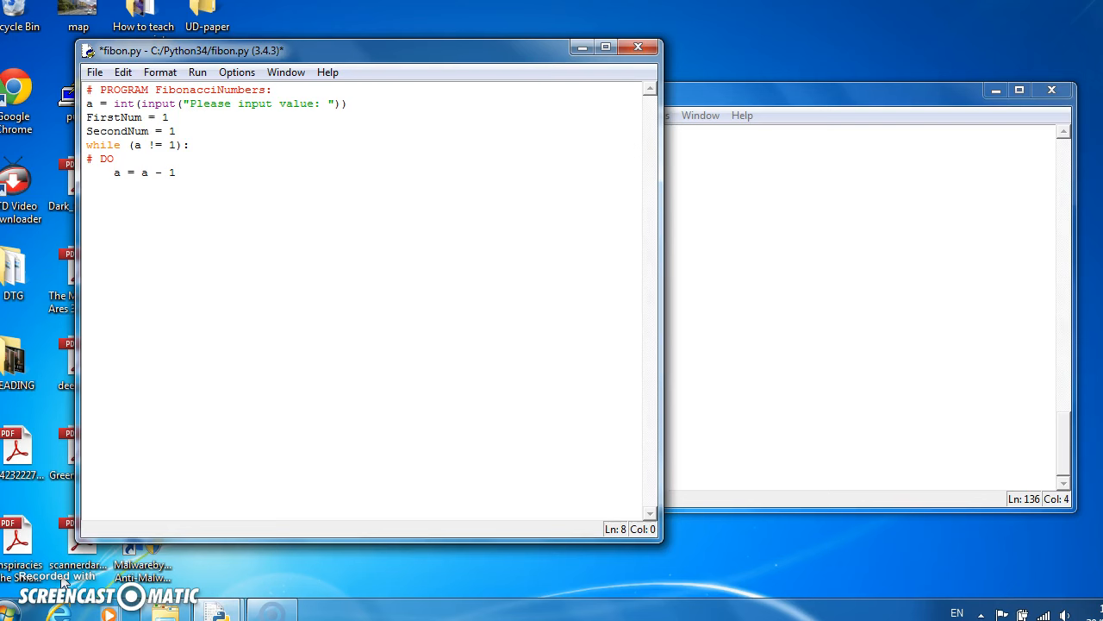
type("# ENDWHILE")
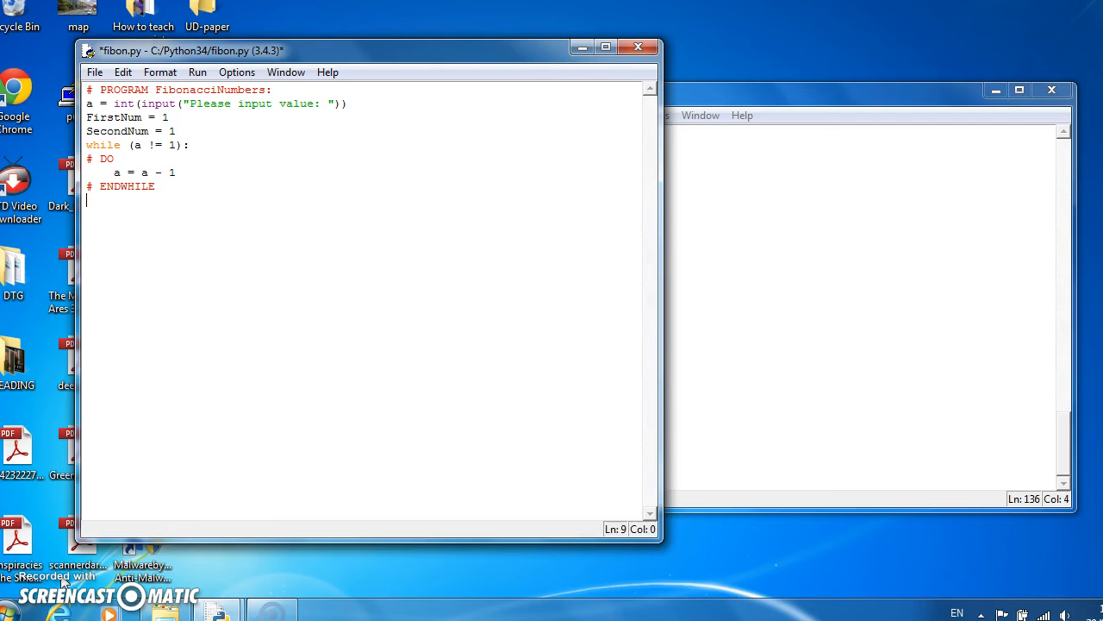
type("# END.")
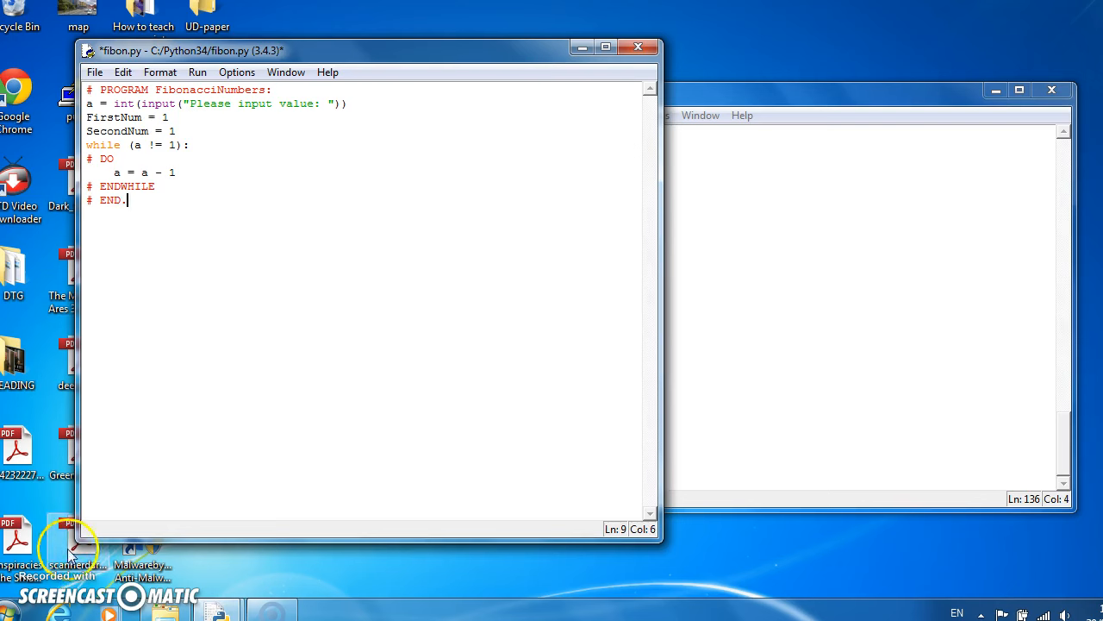
mouse_move(198, 138)
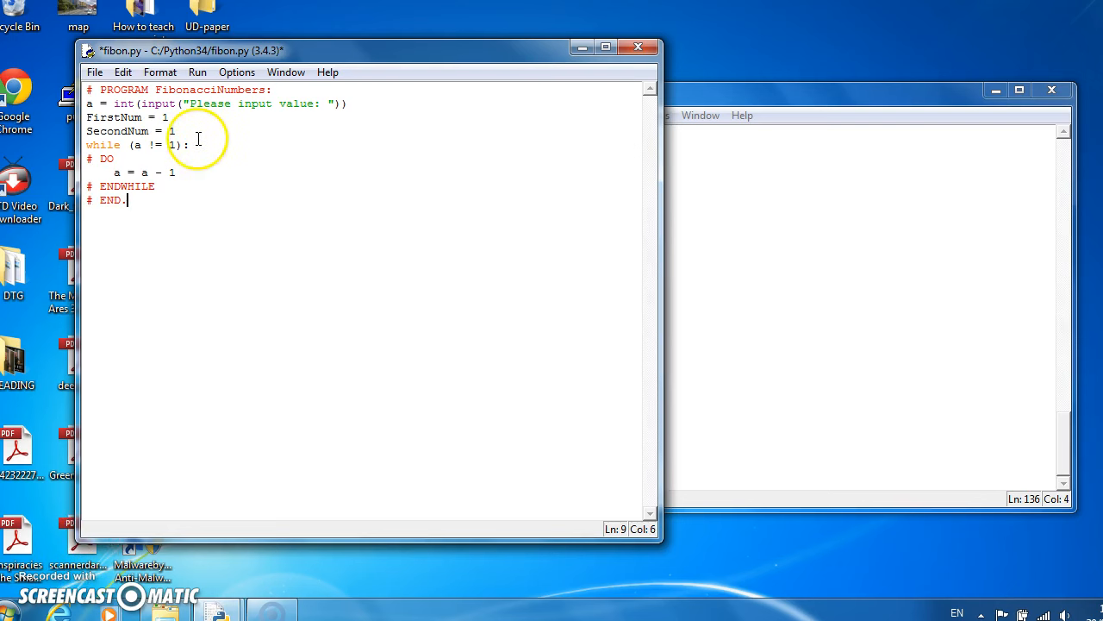
- Inside the loop after # DO, add total = FirstNum + SecondNum and SecondNum = total
left_click(183, 145)
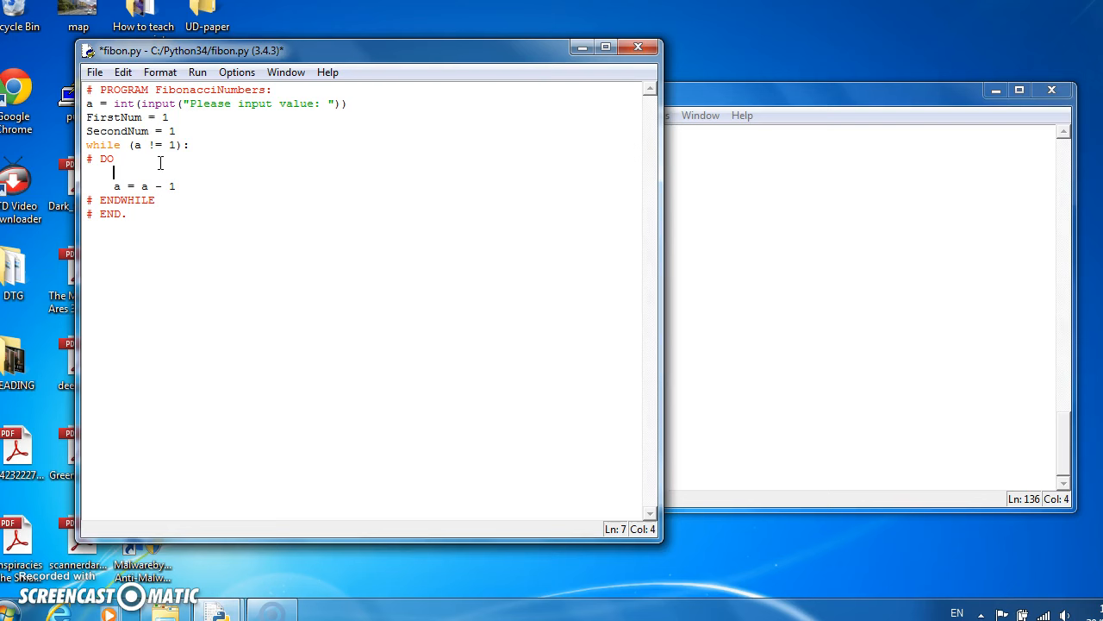
type("total =")
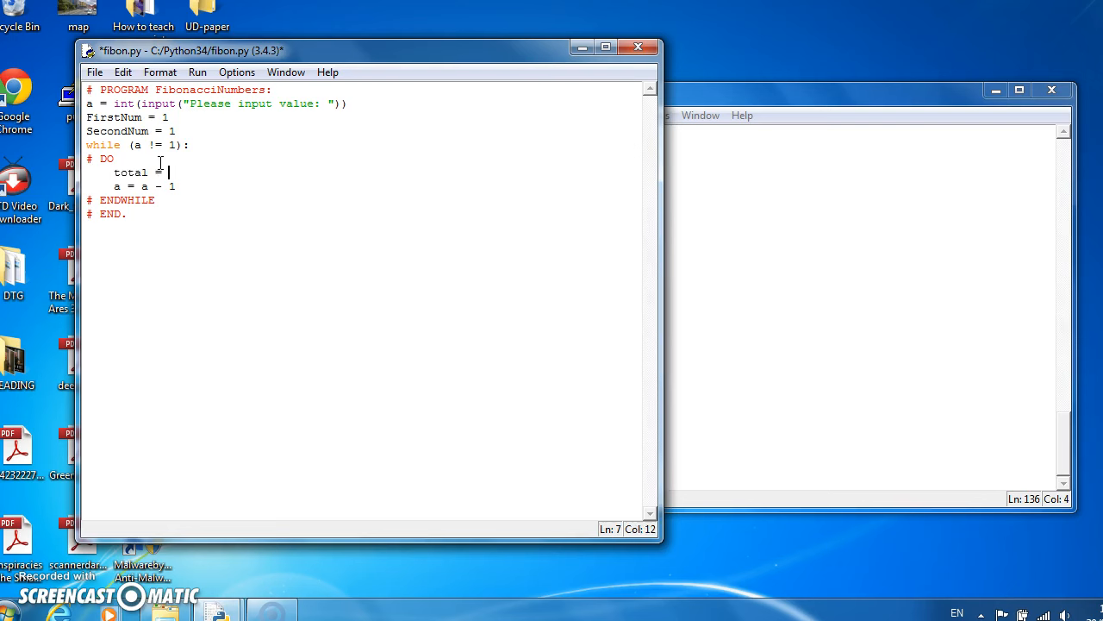
type("First")
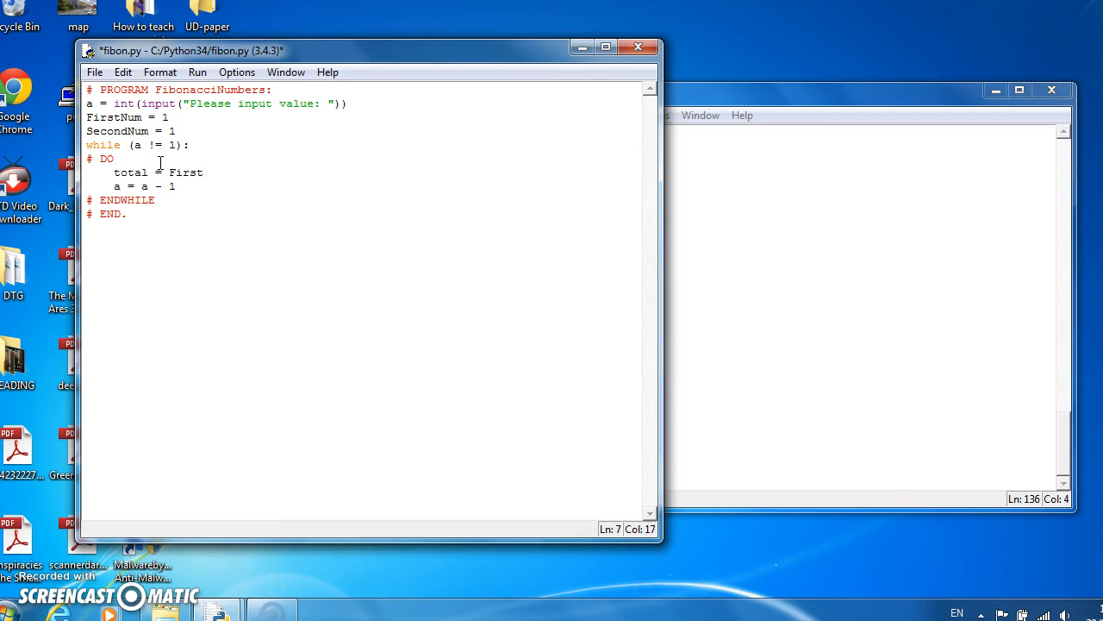
type("Num")
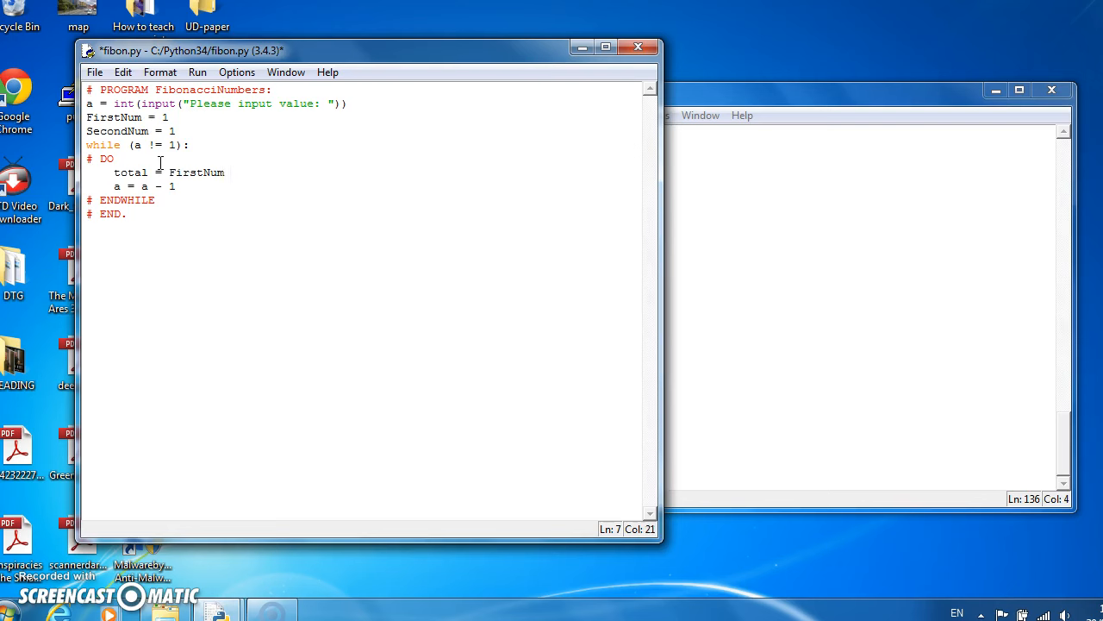
type("+ Secon")
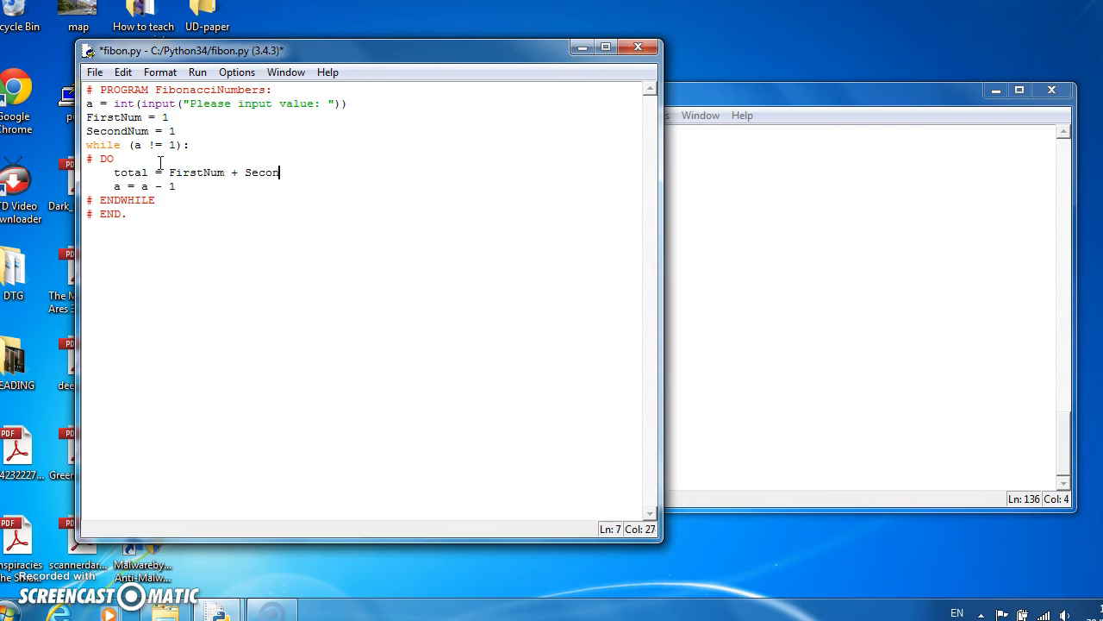
type("dNum")
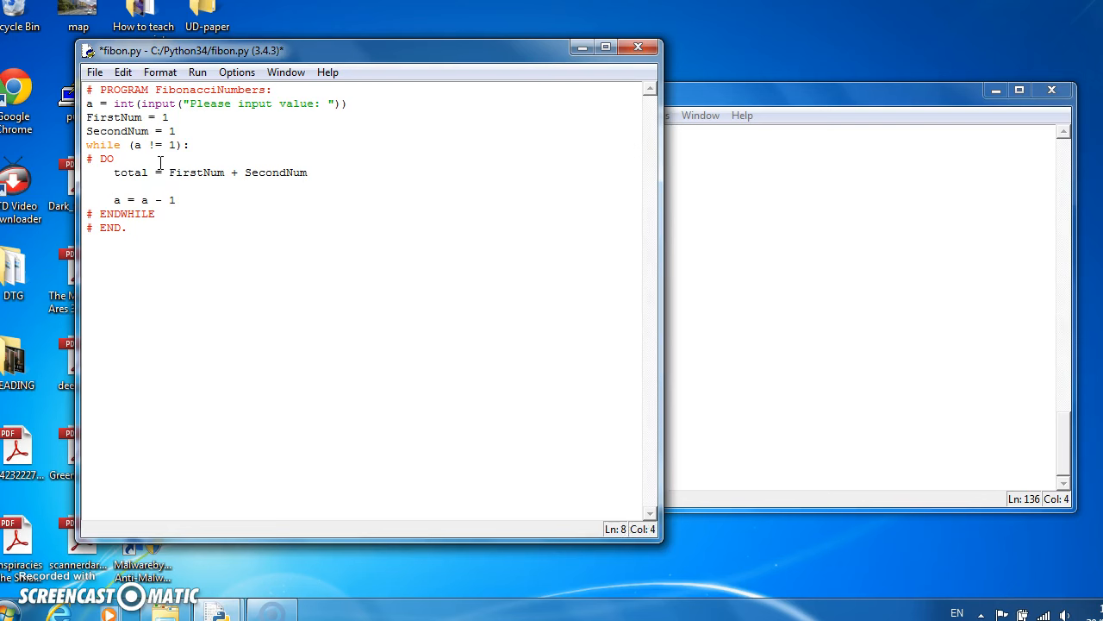
type("SecondNum")
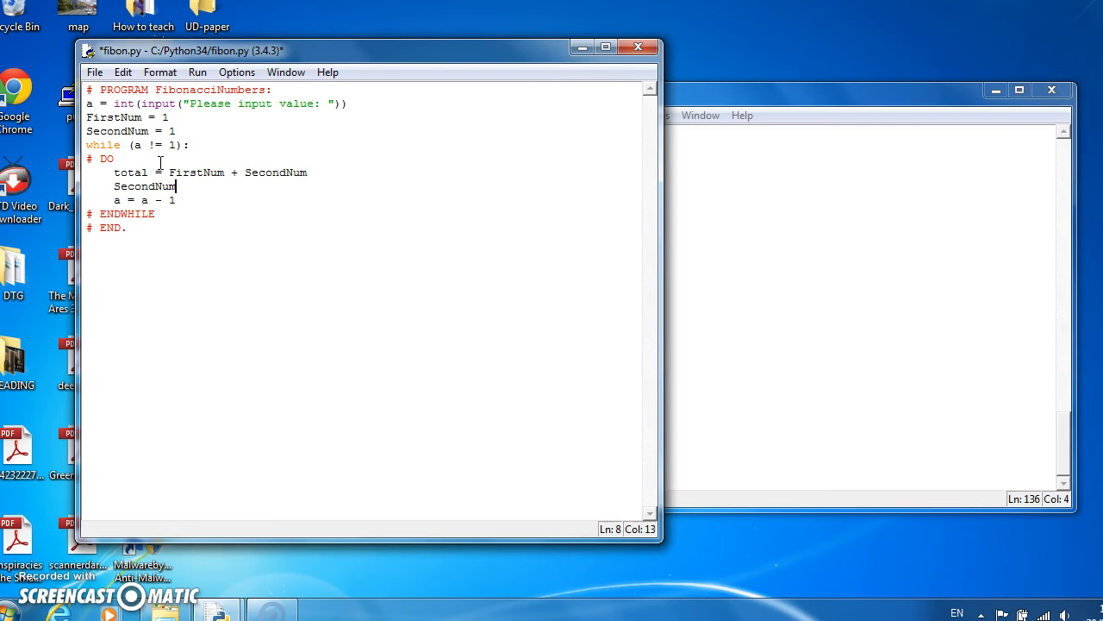
type("=")
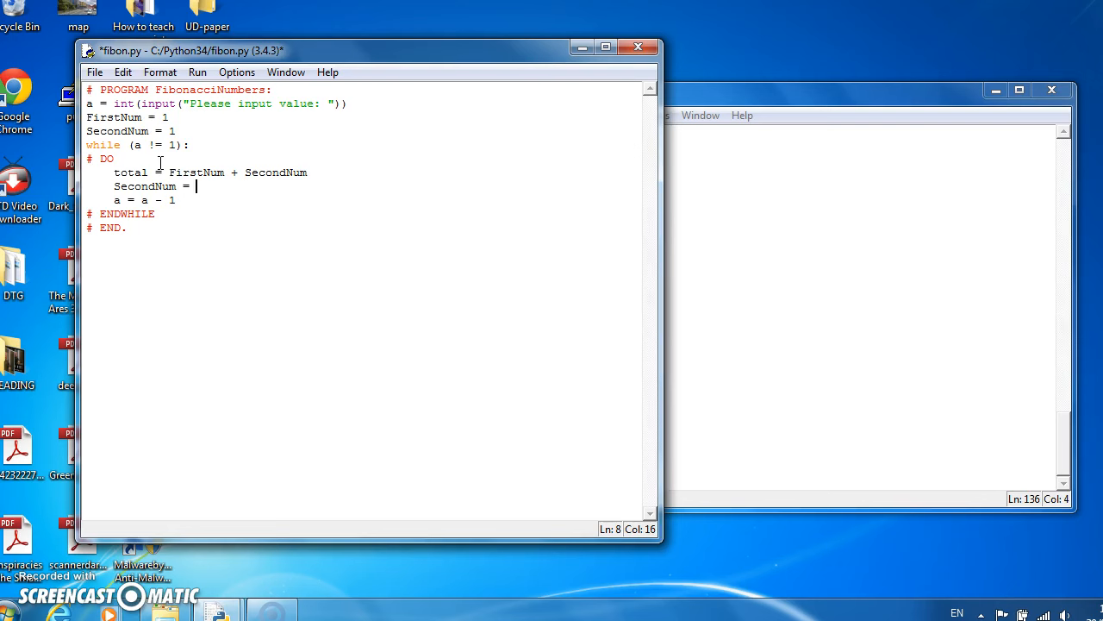
type("total")
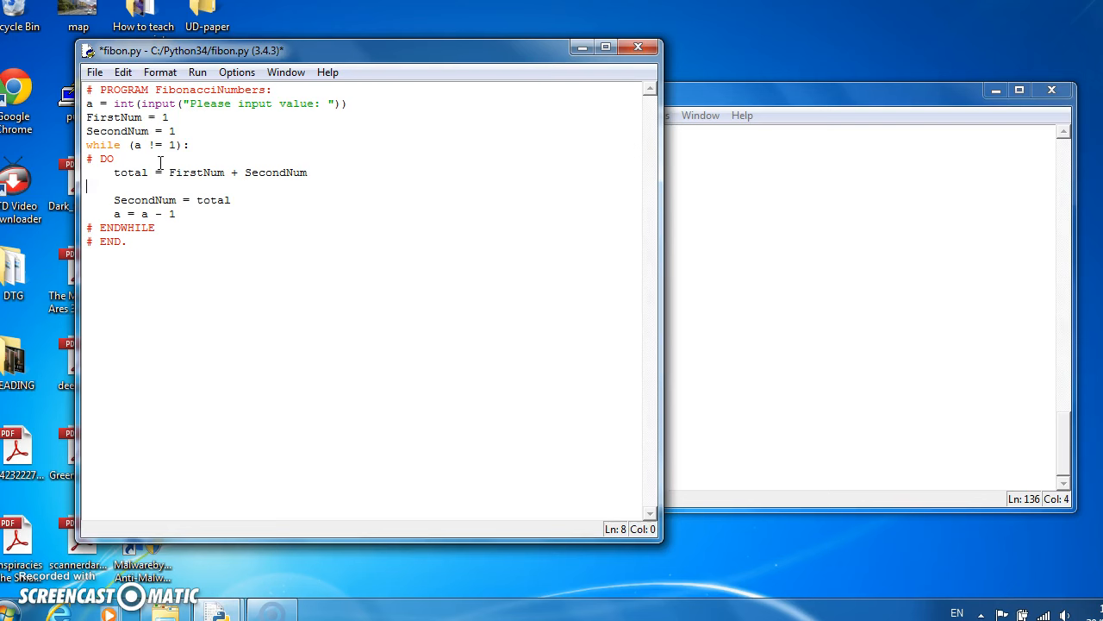
- Insert FirstNum = SecondNum on the line below the total line, fixing a typo
left_click(107, 187)
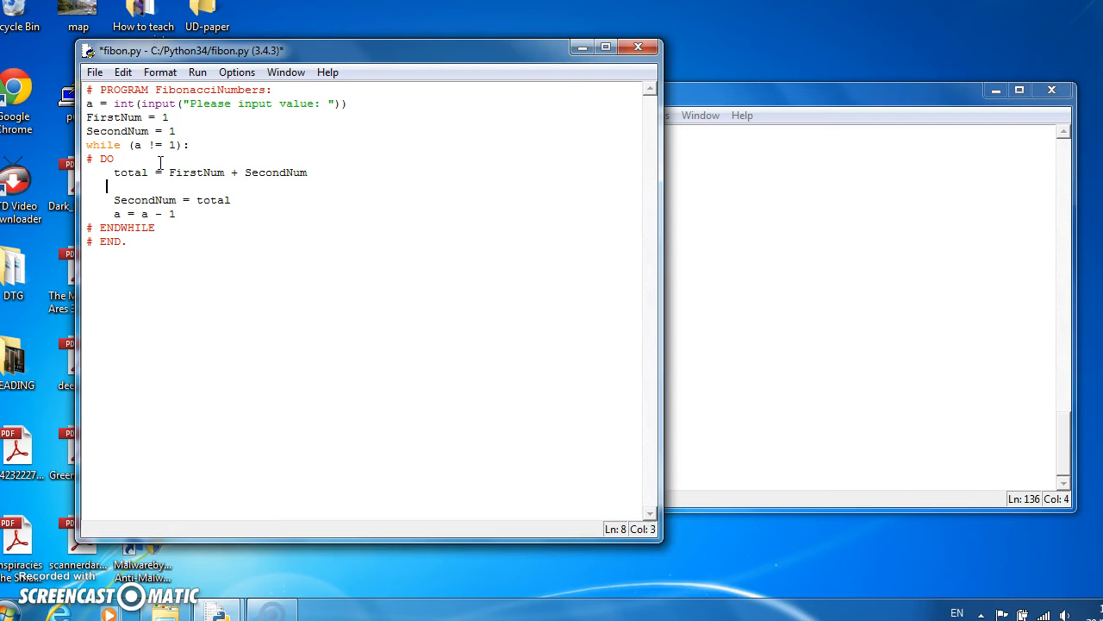
type("FirestN")
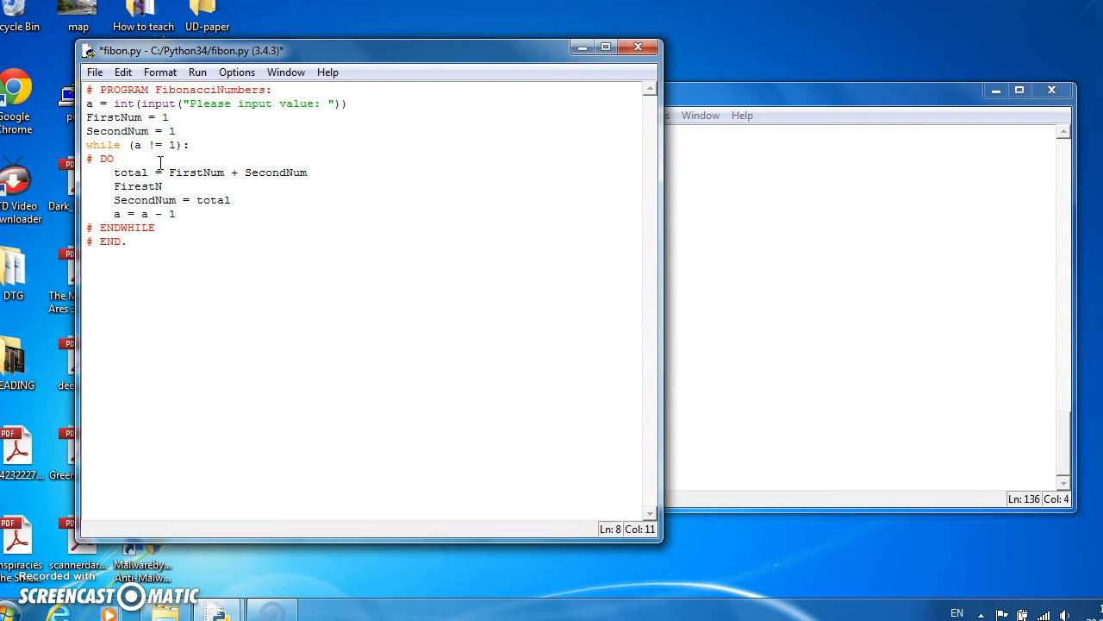
key("Backspace")
type("um = Sec")
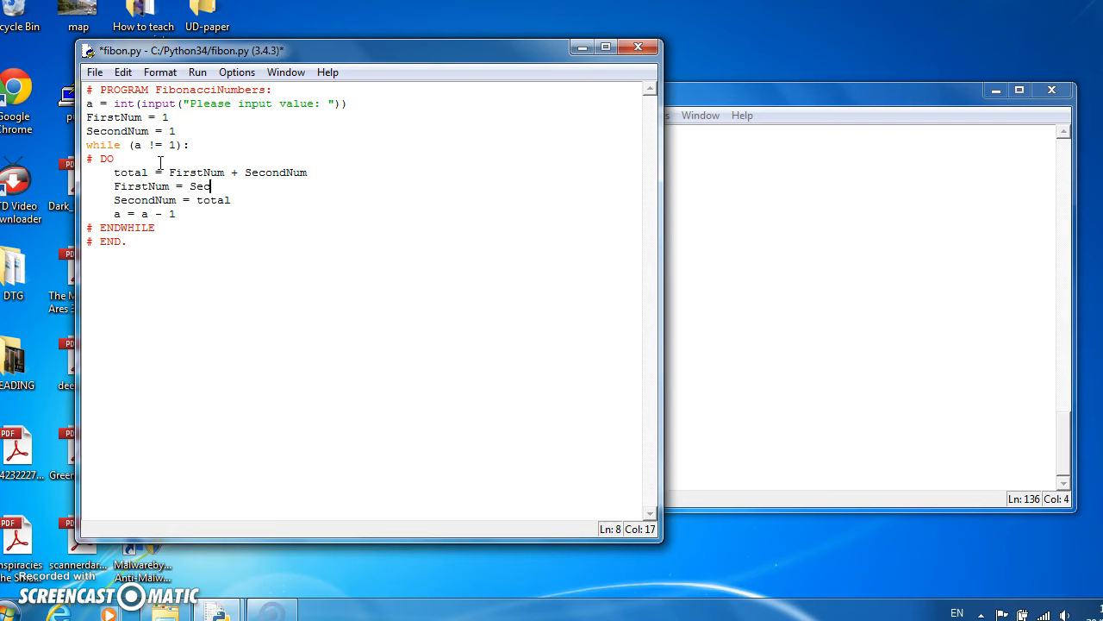
type("ondNum")
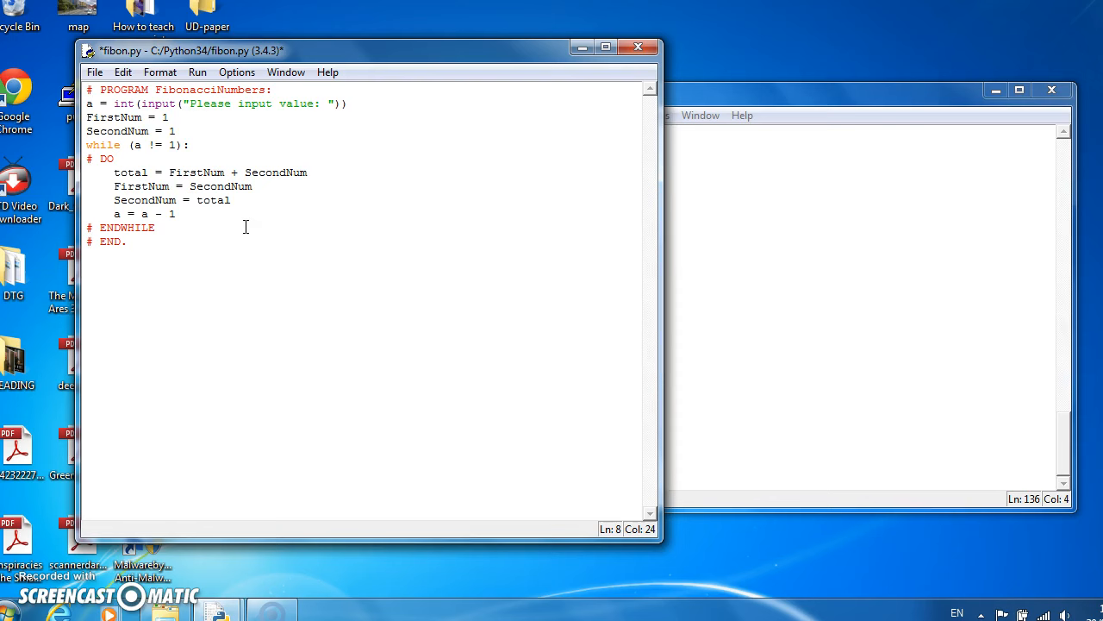
- Save the script under the new name fibonacci.py via Save As
left_click(95, 72)
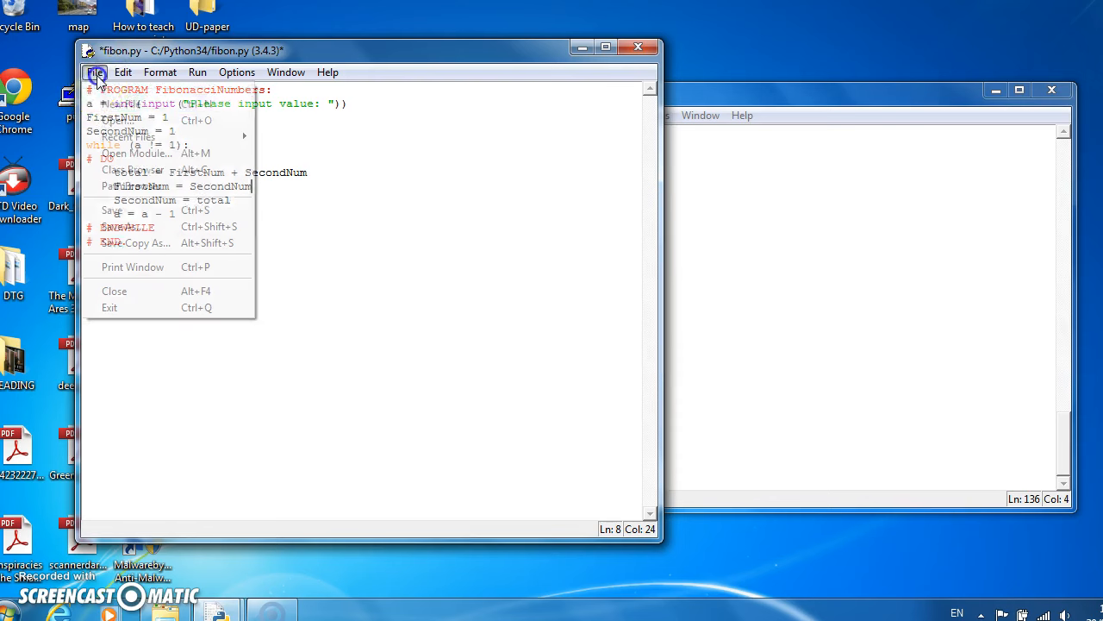
left_click(120, 211)
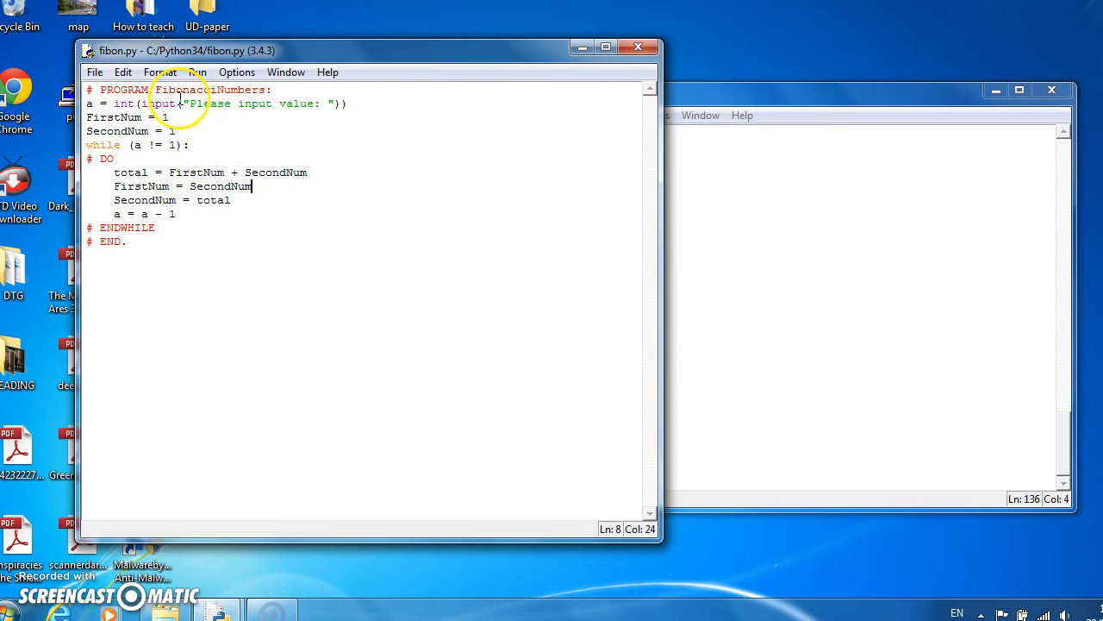
left_click(176, 214)
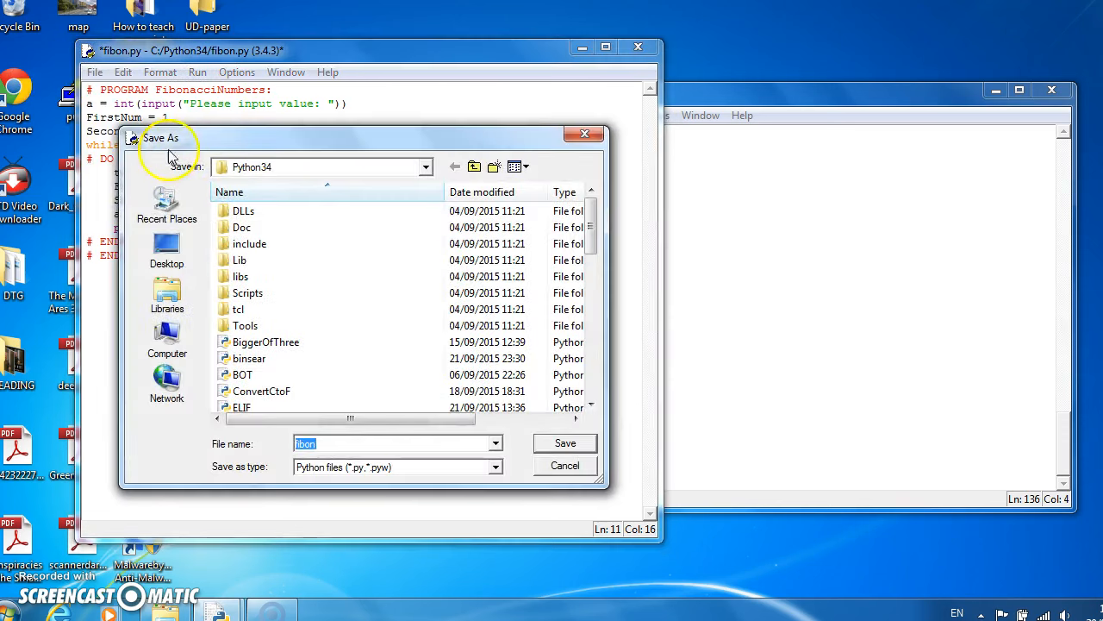
type("1")
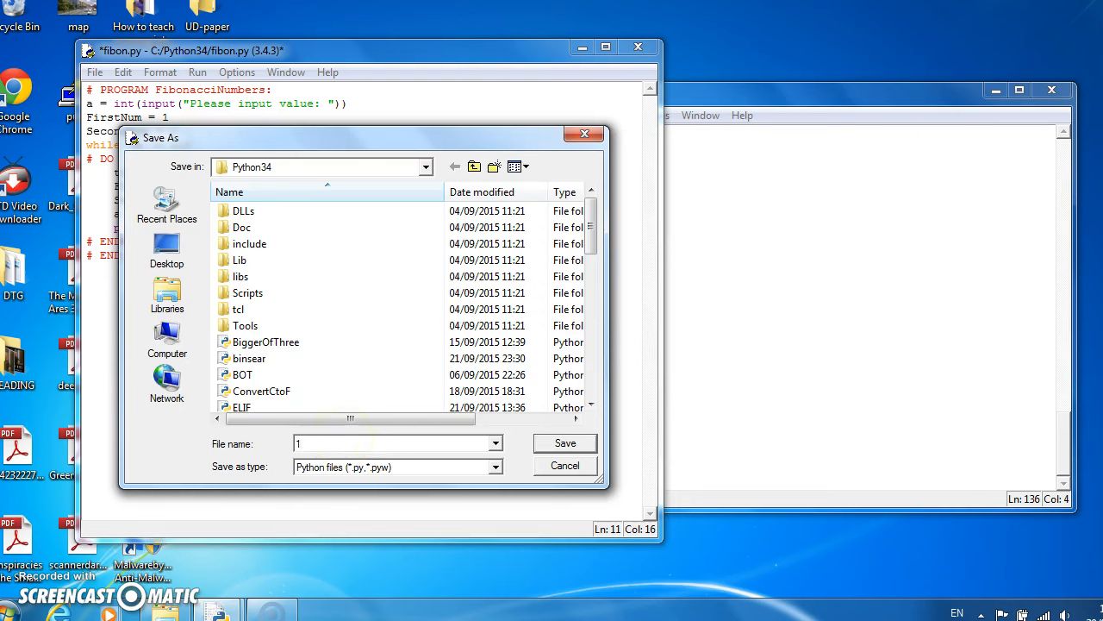
type("fbon")
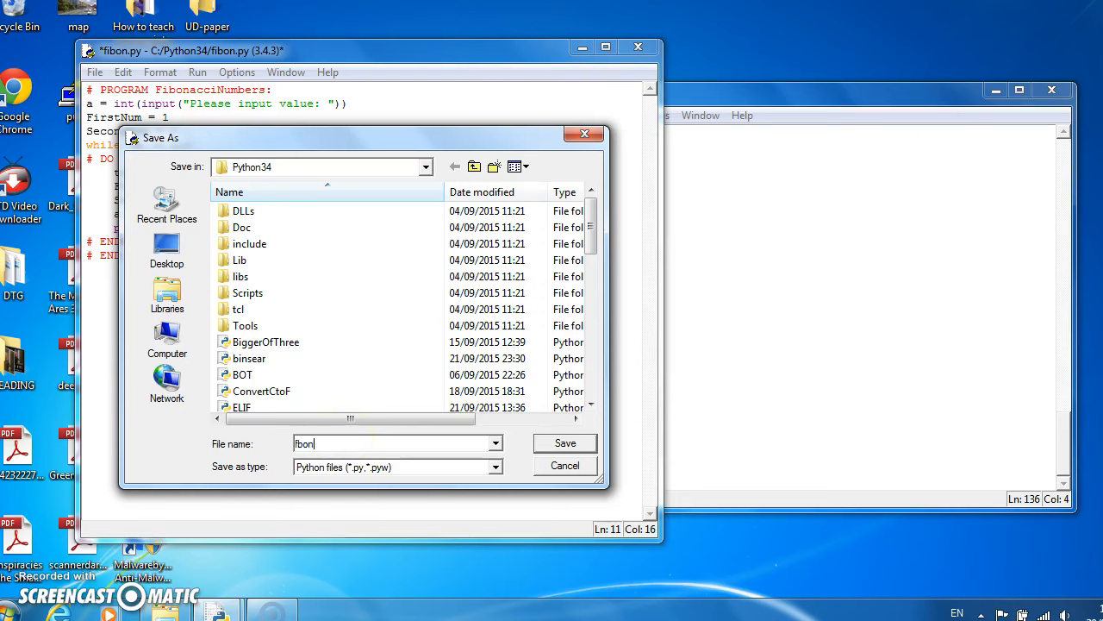
type("a")
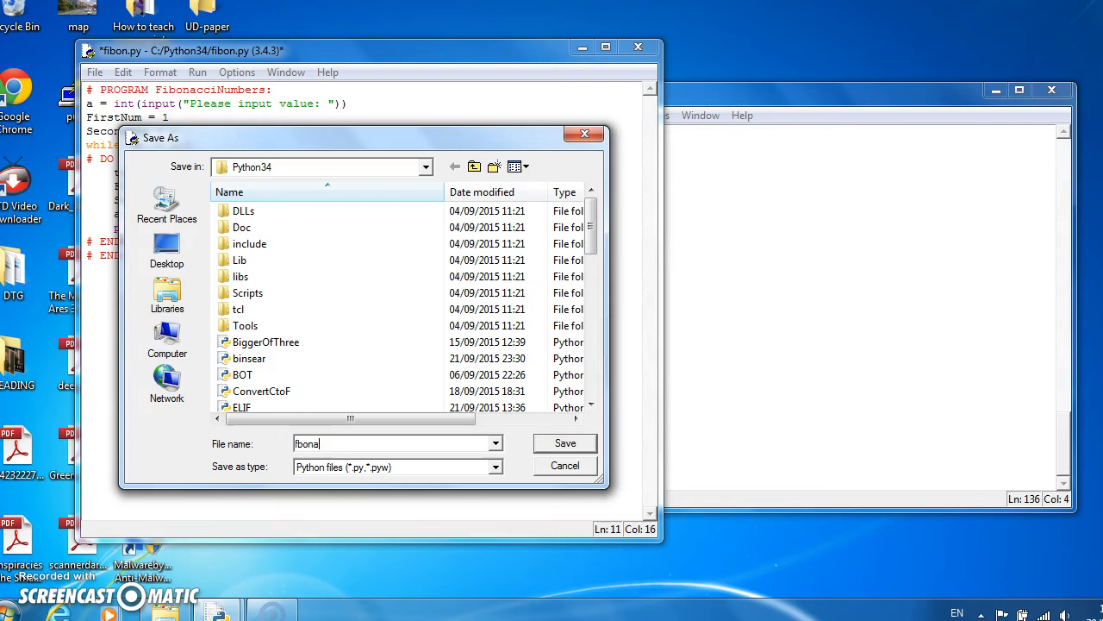
left_click(565, 441)
type("7")
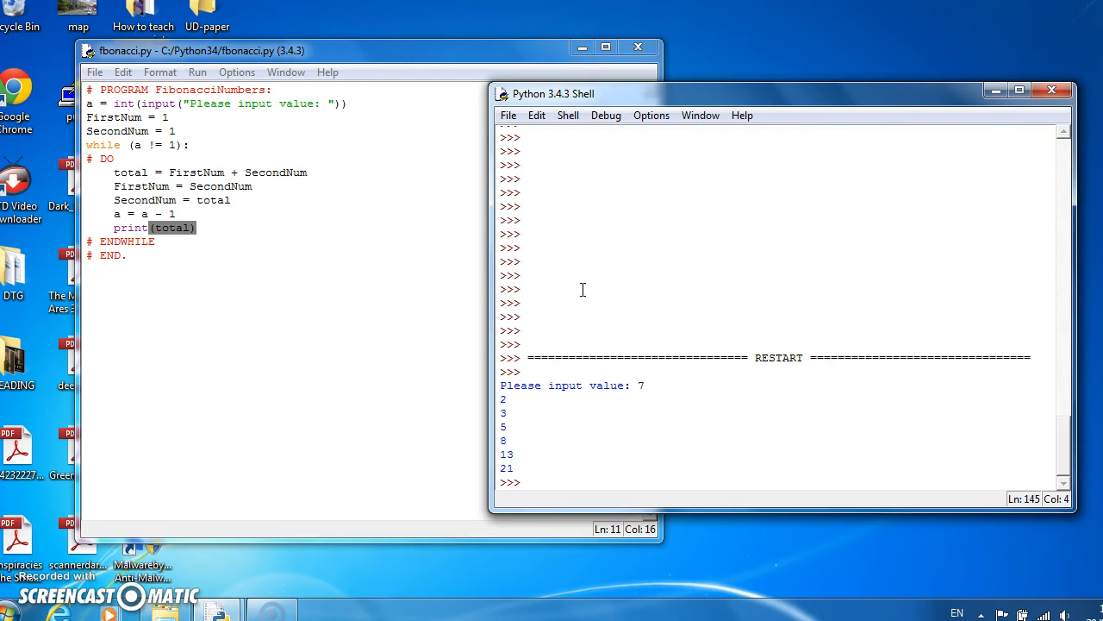
- After SecondNum = 1, add print(FirstNum) and print(SecondNum) lines in the editor
left_click(528, 481)
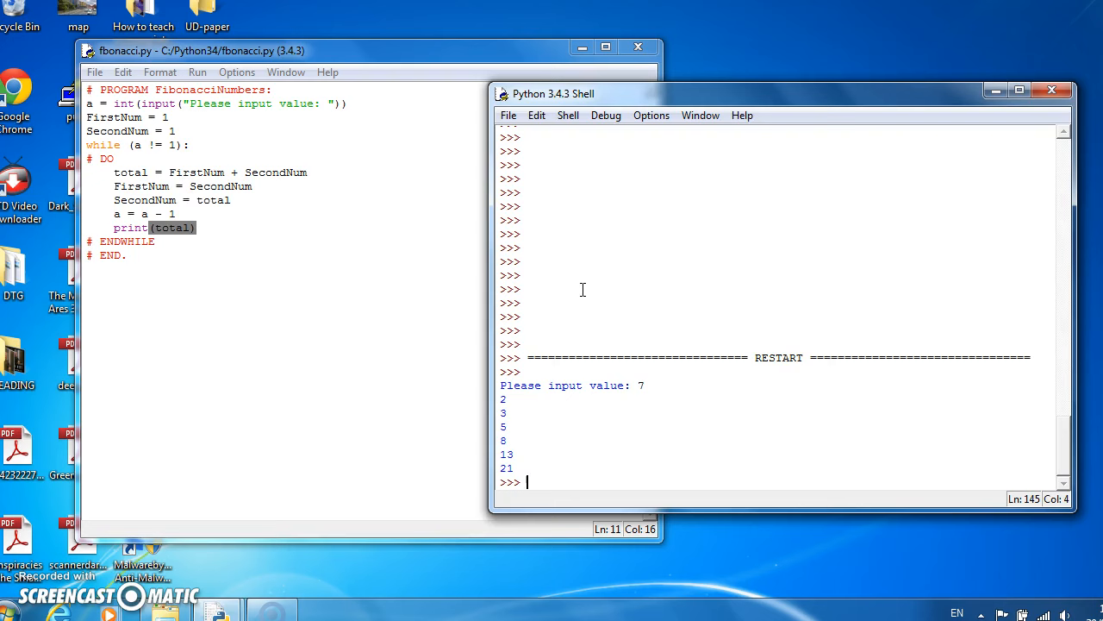
mouse_move(186, 131)
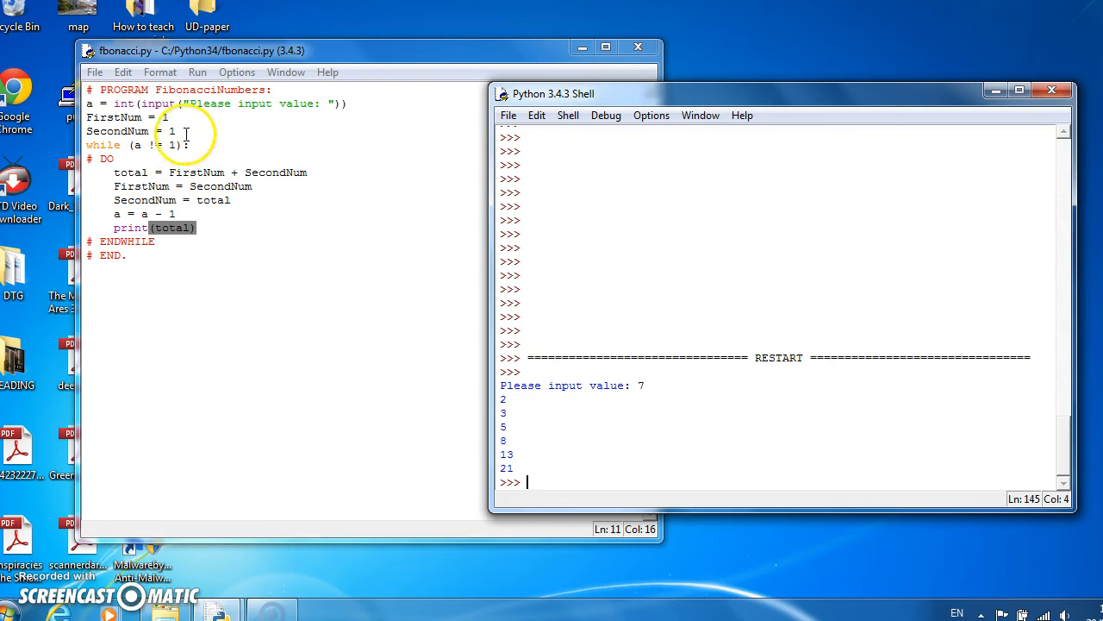
left_click(186, 131)
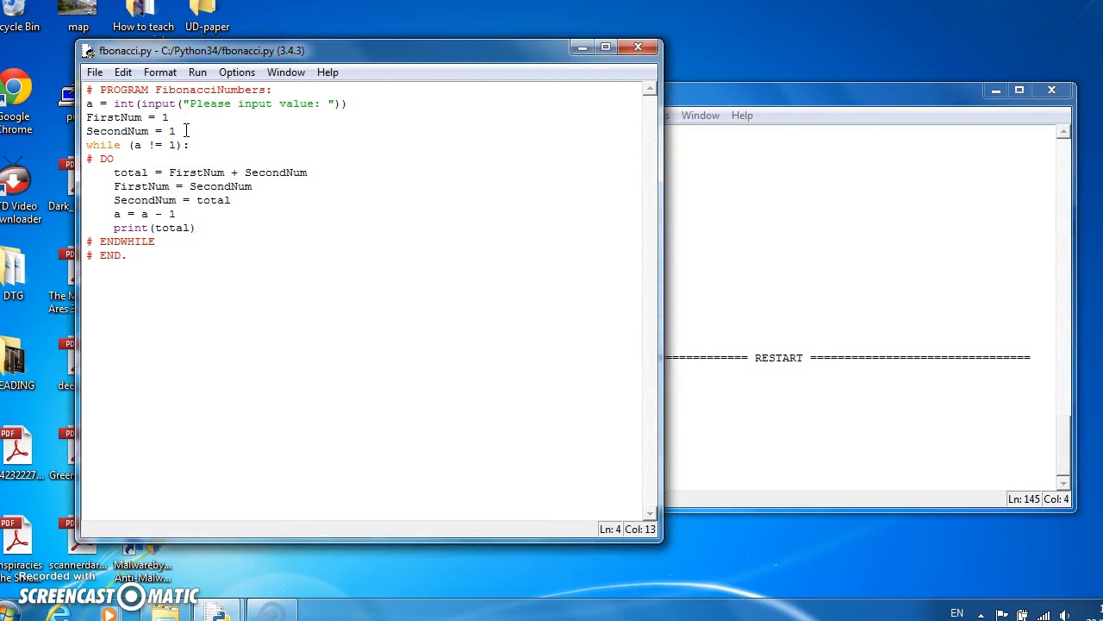
left_click(86, 144)
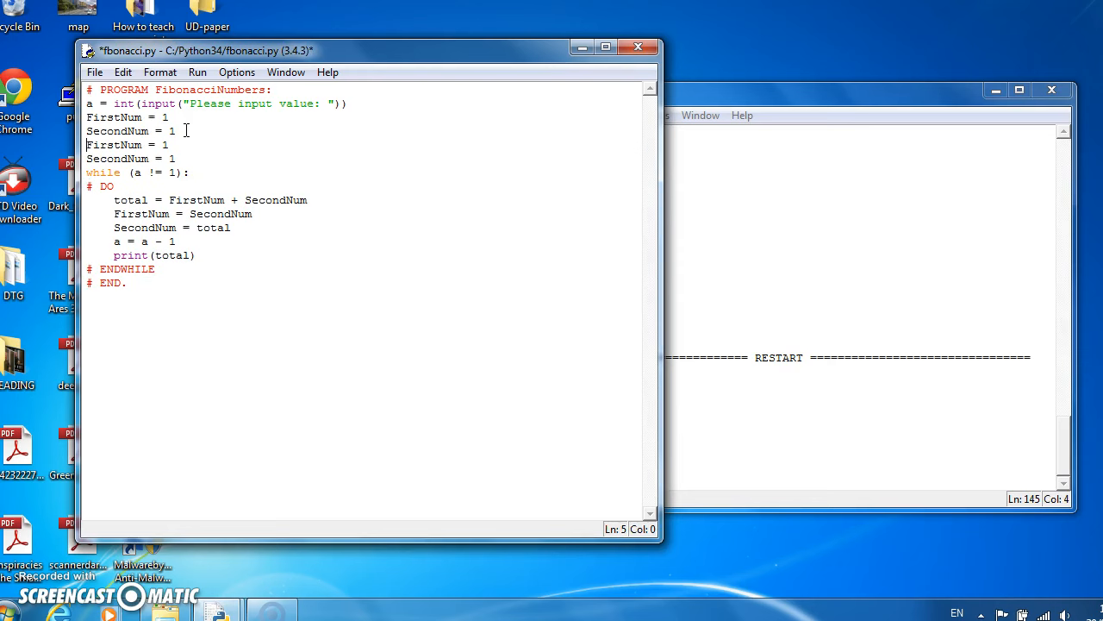
type("print(")
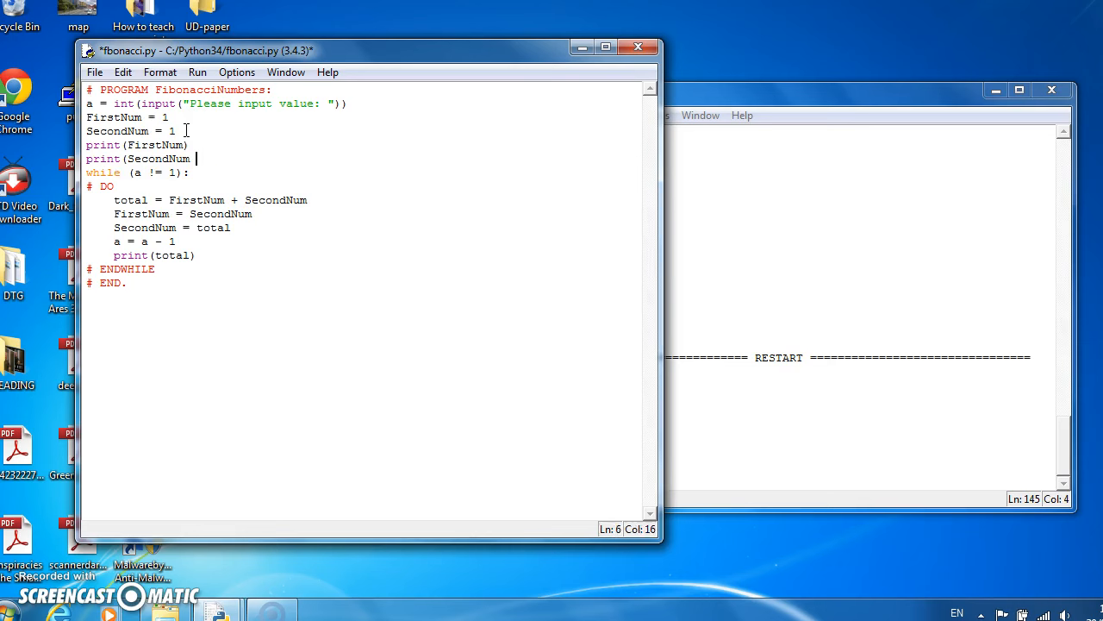
double_click(158, 158)
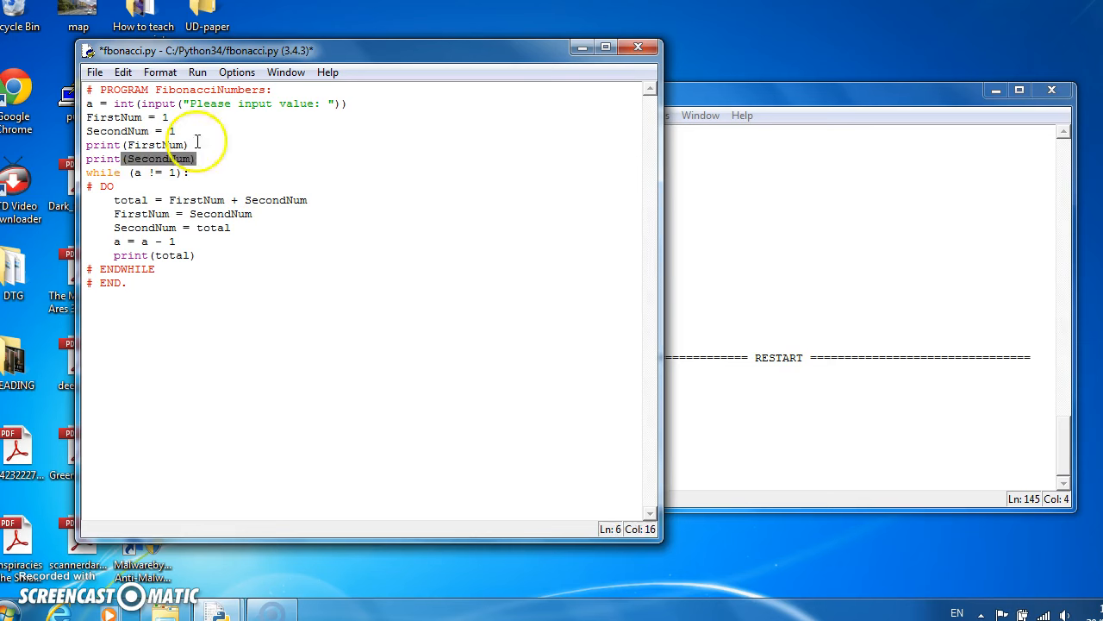
mouse_move(95, 76)
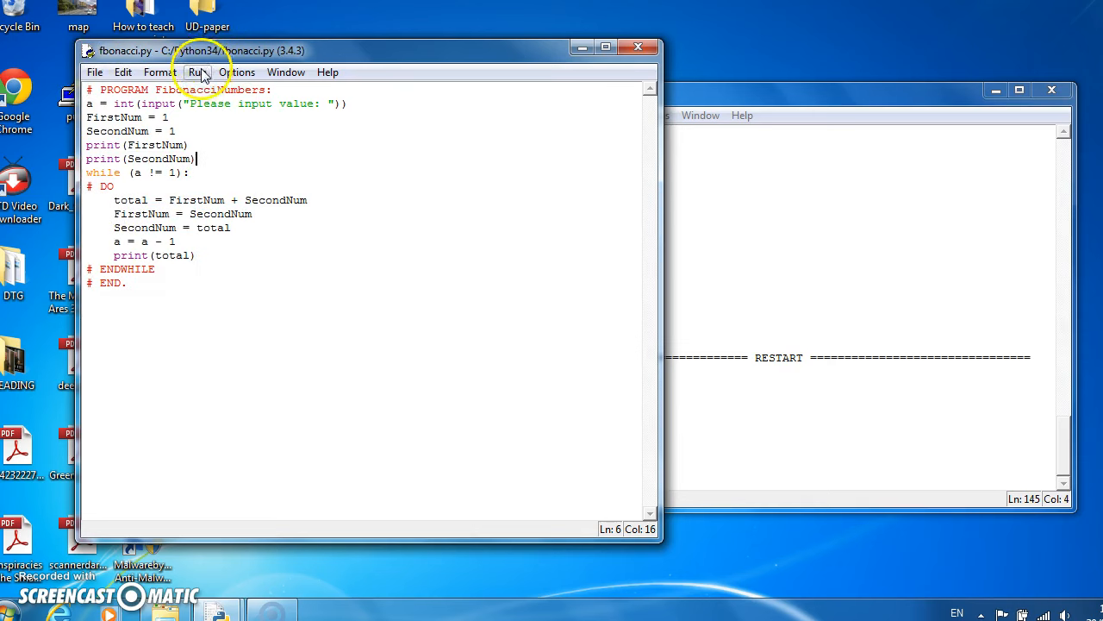
- Run the updated script and enter 7 at the input prompt
left_click(197, 72)
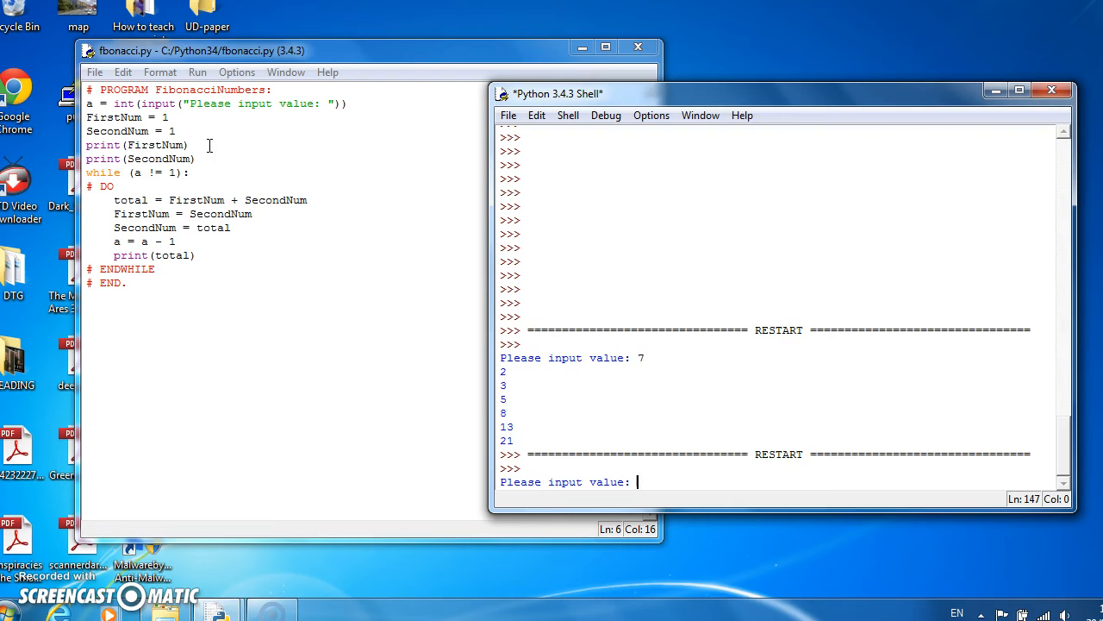
type("7")
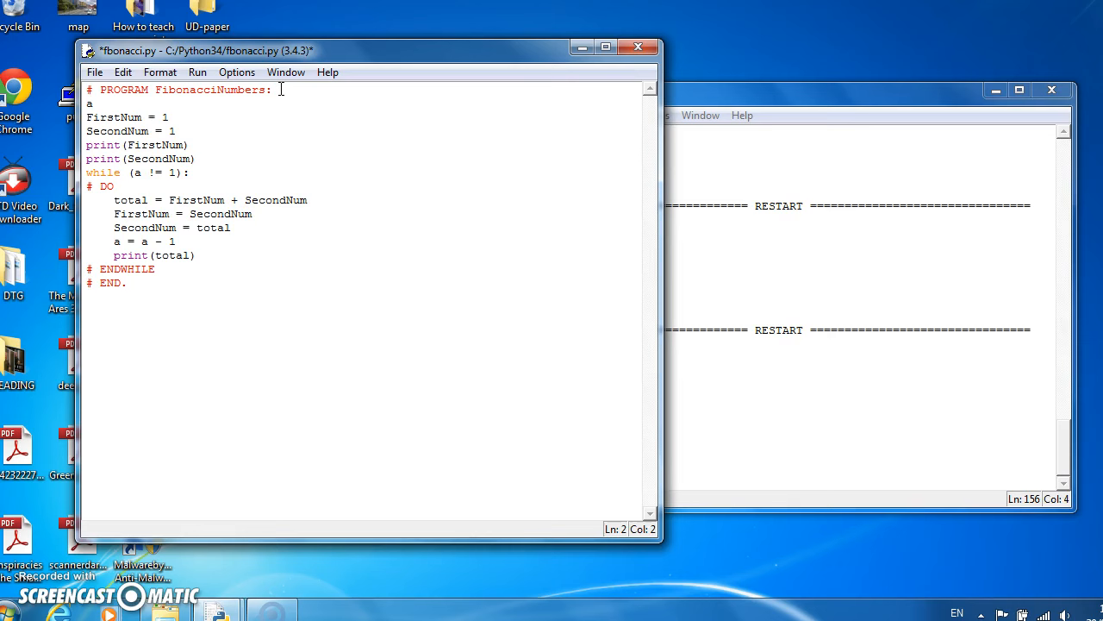
- Hard-code a = 25, save fibonacci.py and run it to list Fibonacci numbers up to 121393
type("= 25")
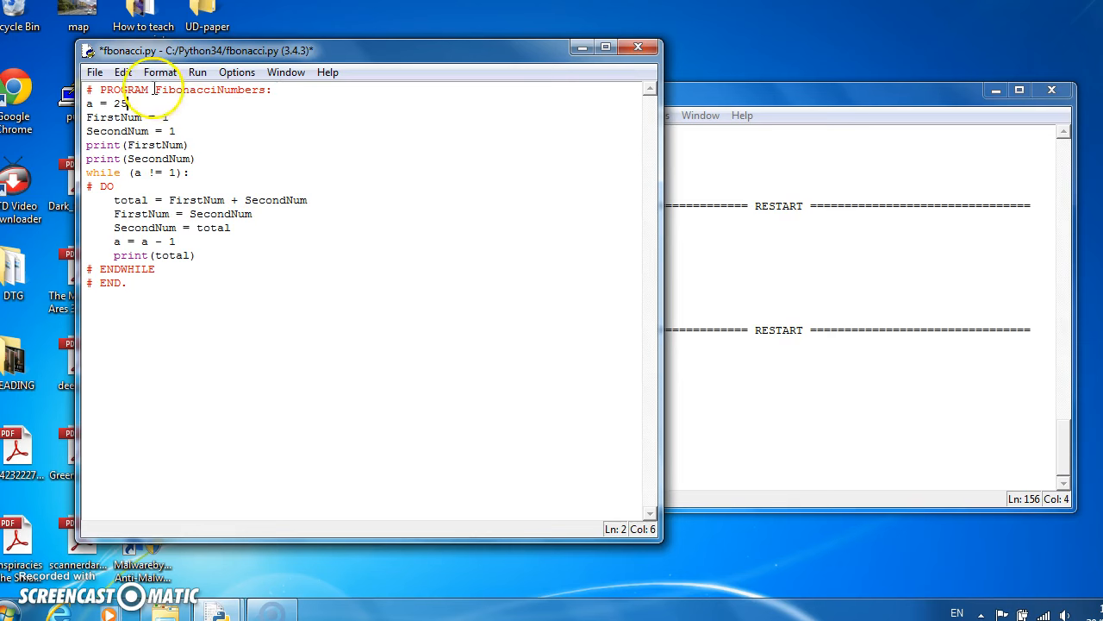
left_click(169, 90)
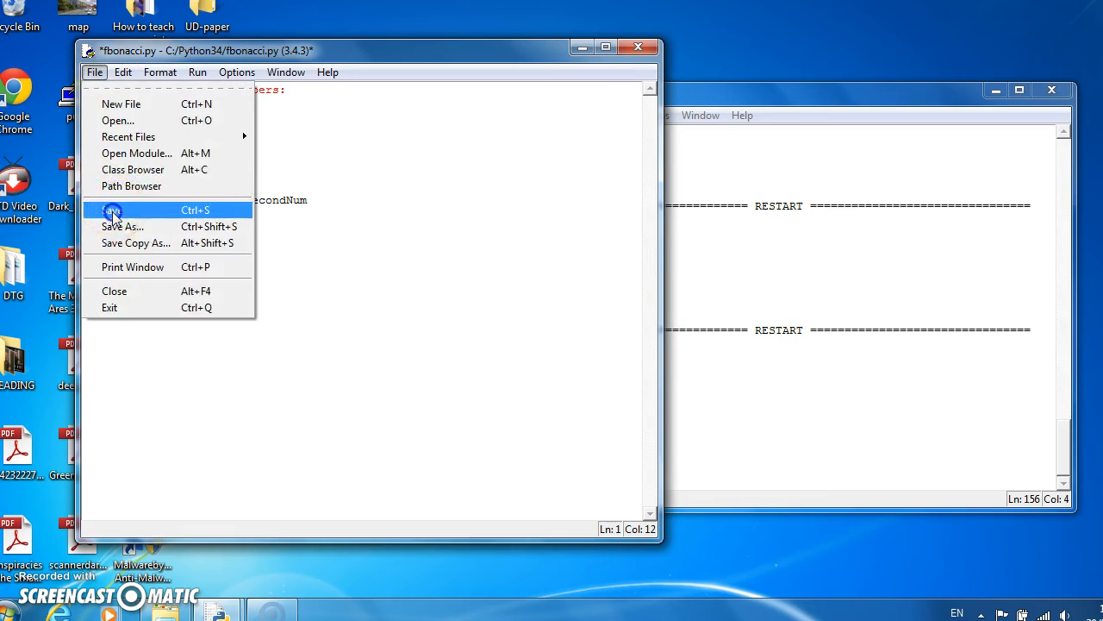
left_click(112, 210)
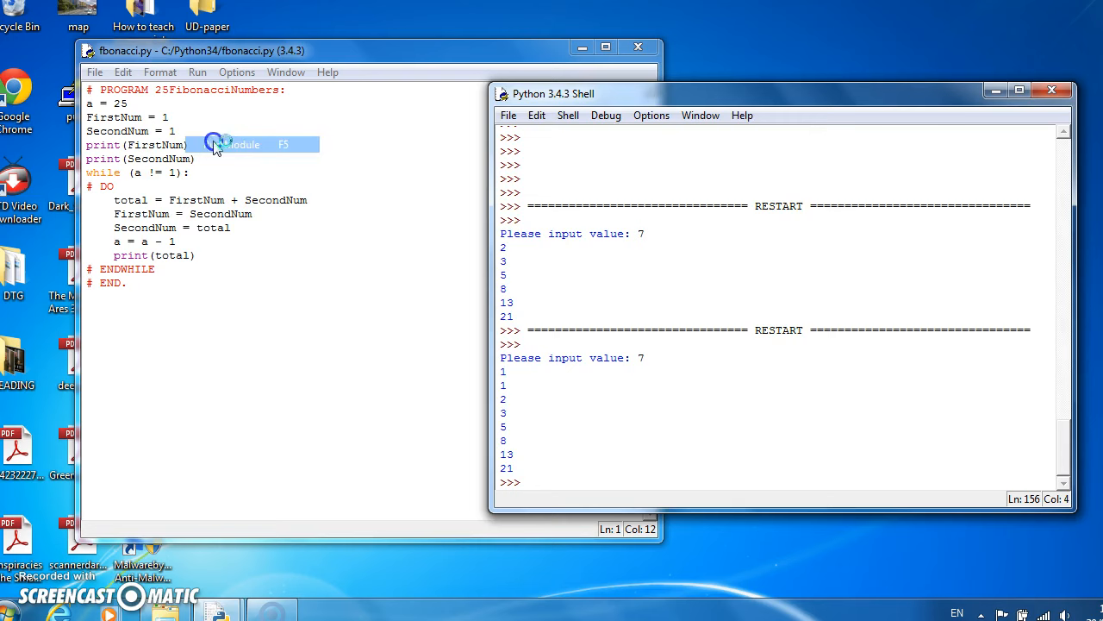
left_click(241, 145)
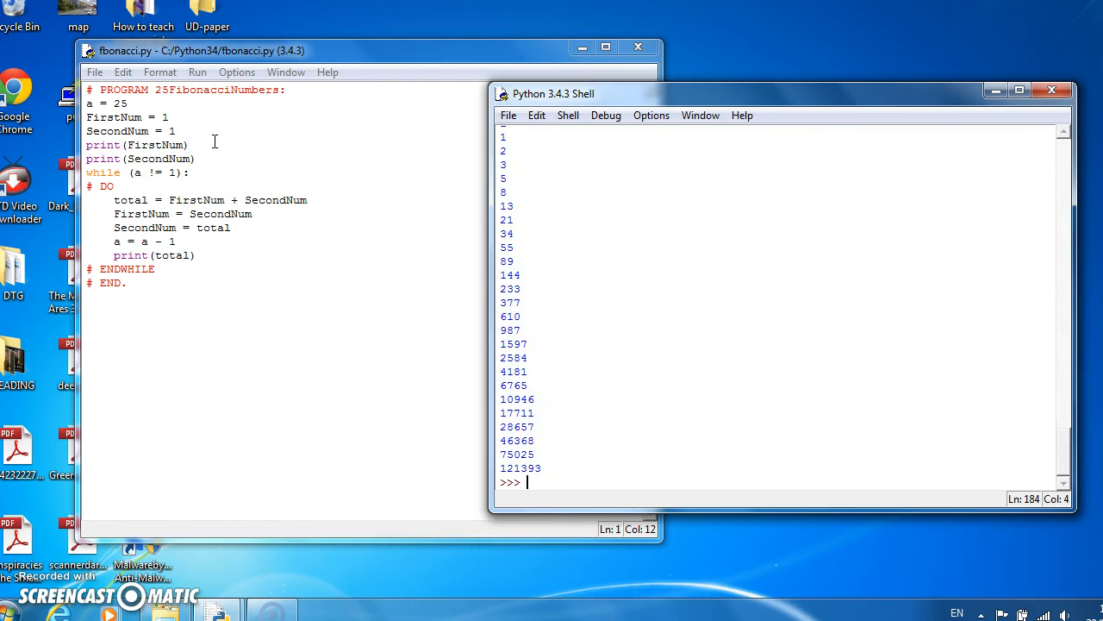
mouse_move(1066, 445)
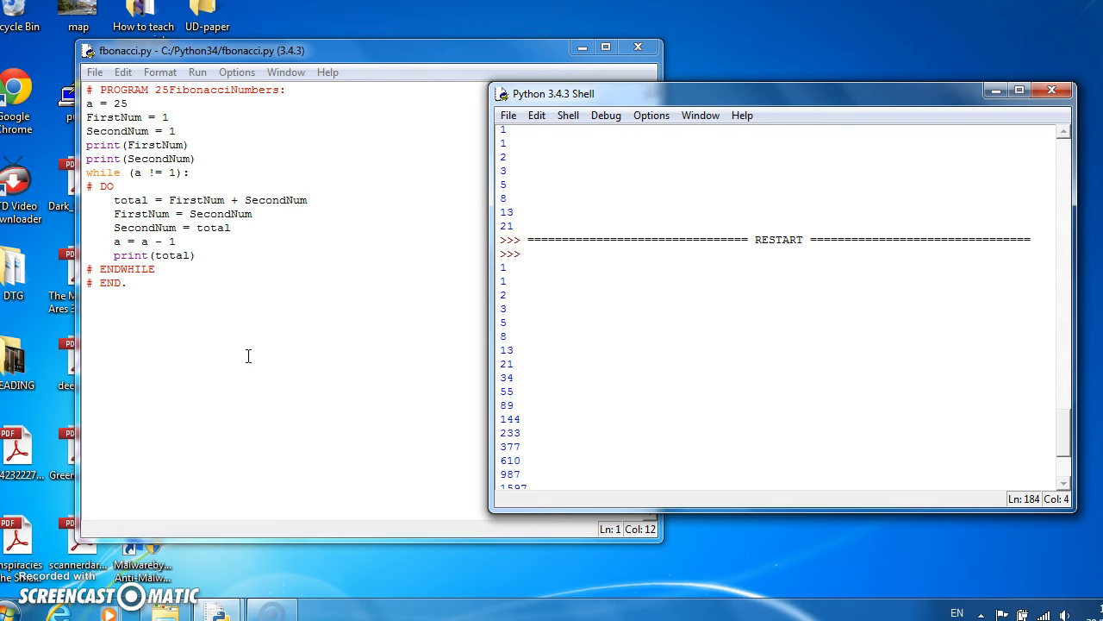
mouse_move(26, 538)
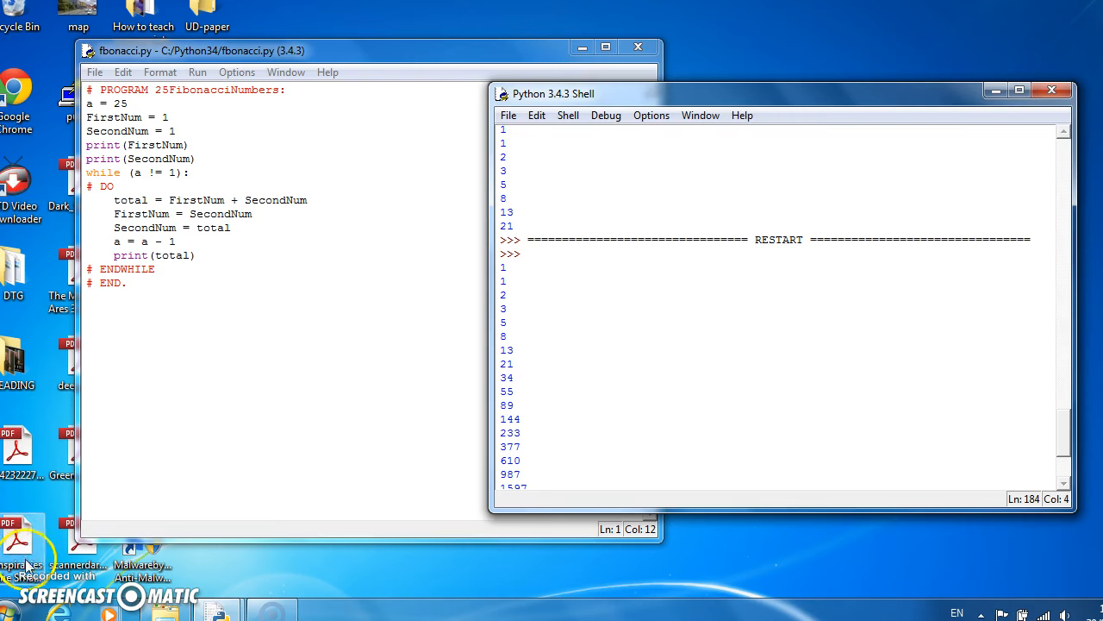